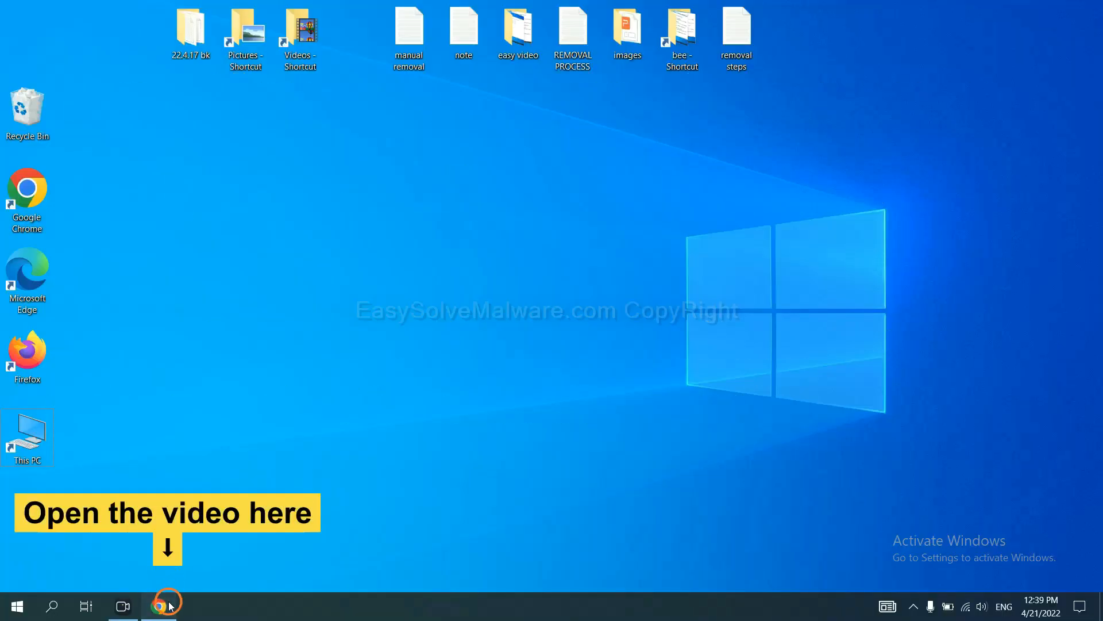
# - Download the SpyHunter for Windows installer from the malware removal guide page in Chrome
pyautogui.click(159, 605)
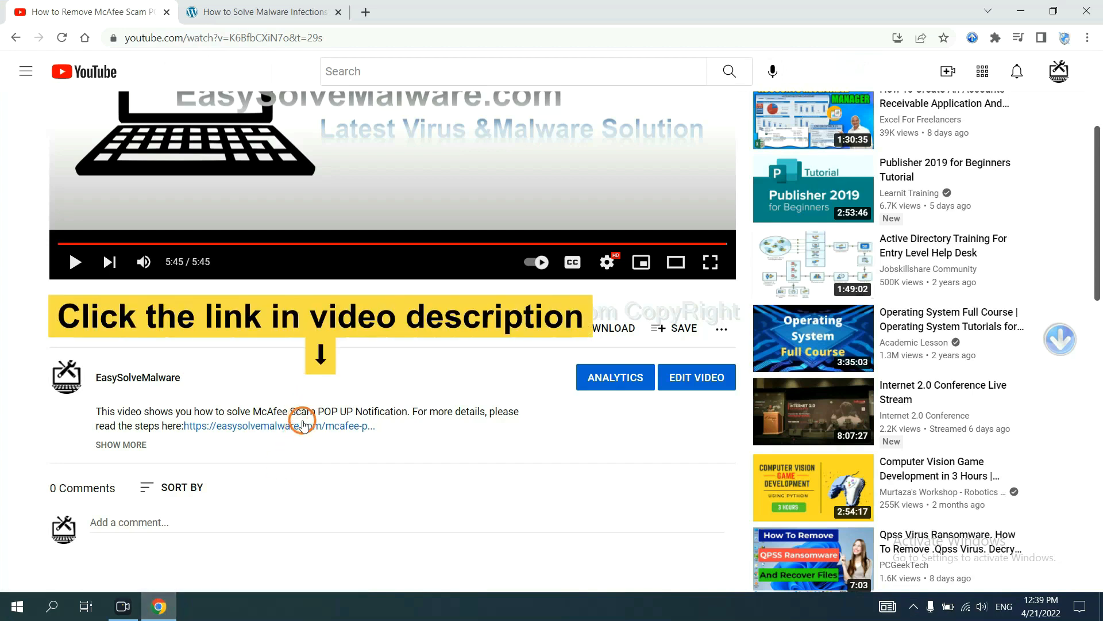
pyautogui.moveTo(304, 425)
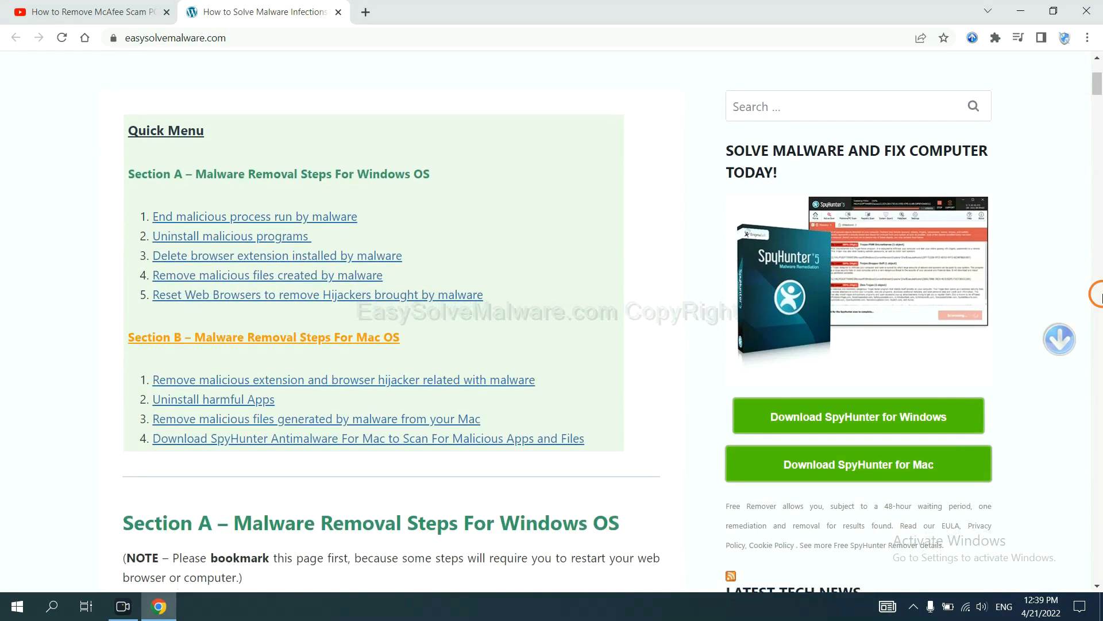
pyautogui.scroll(-3)
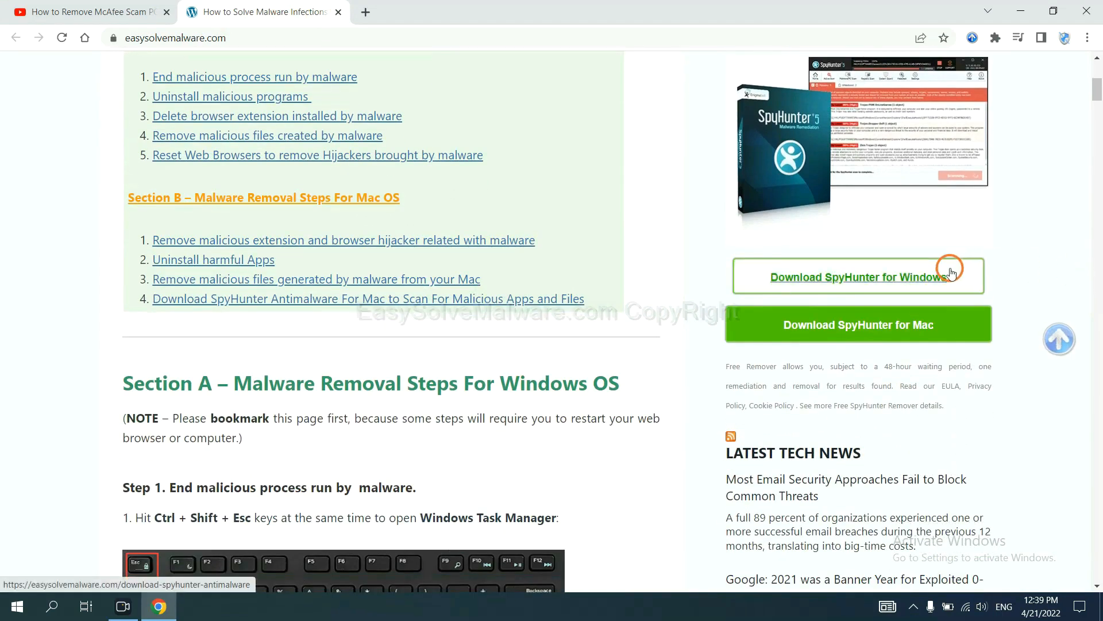
pyautogui.click(858, 276)
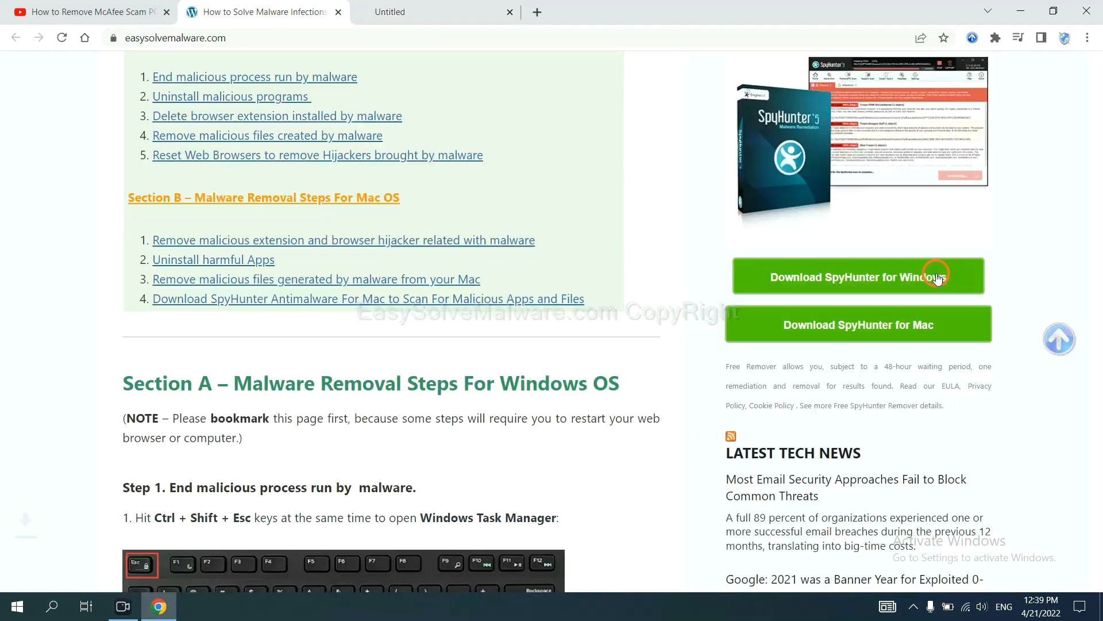
pyautogui.click(856, 276)
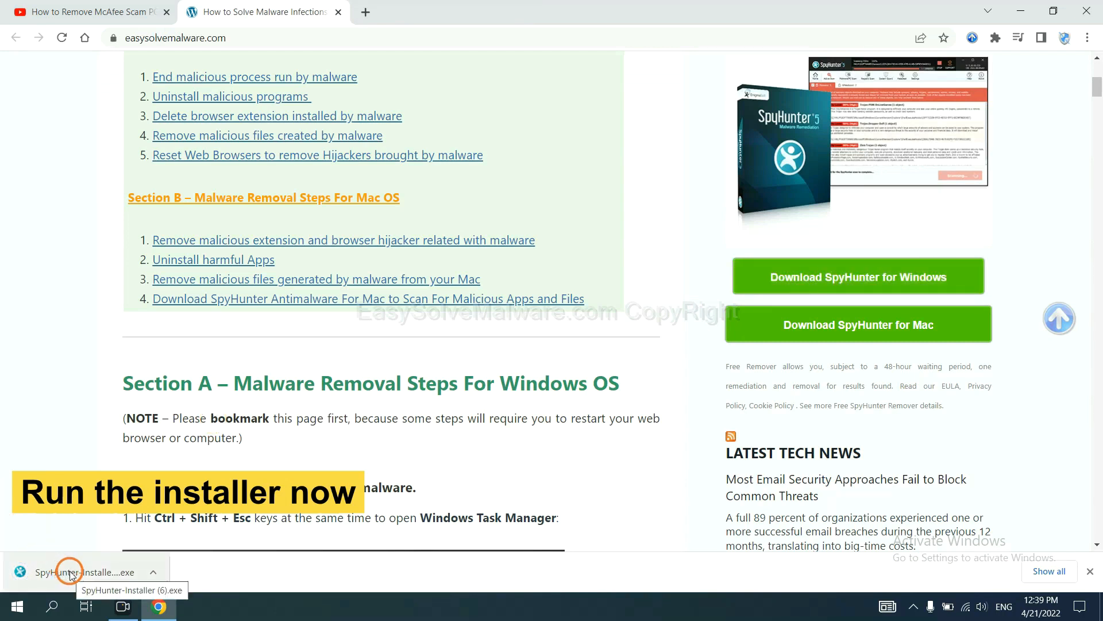
# - Run the SpyHunter installer in English, accept the license and install
pyautogui.click(70, 572)
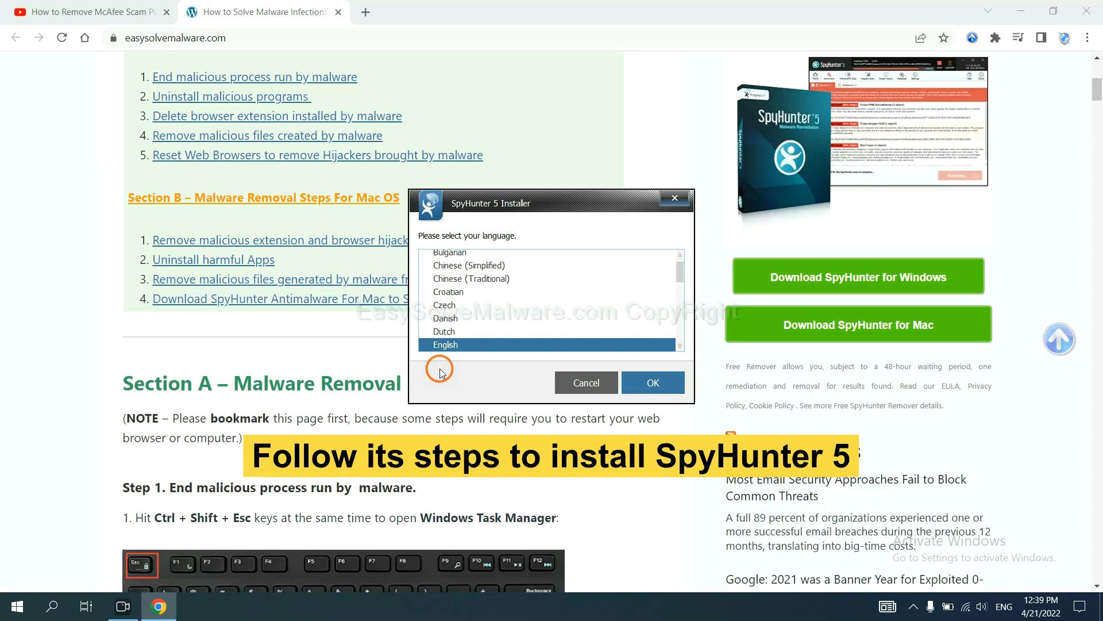
pyautogui.moveTo(587, 363)
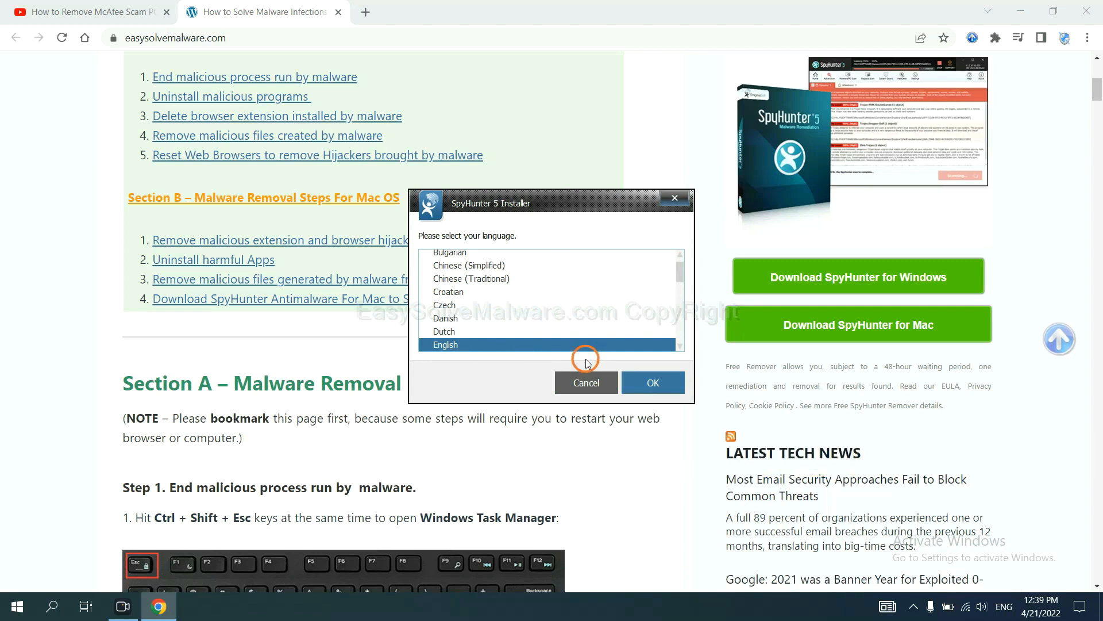
pyautogui.click(652, 382)
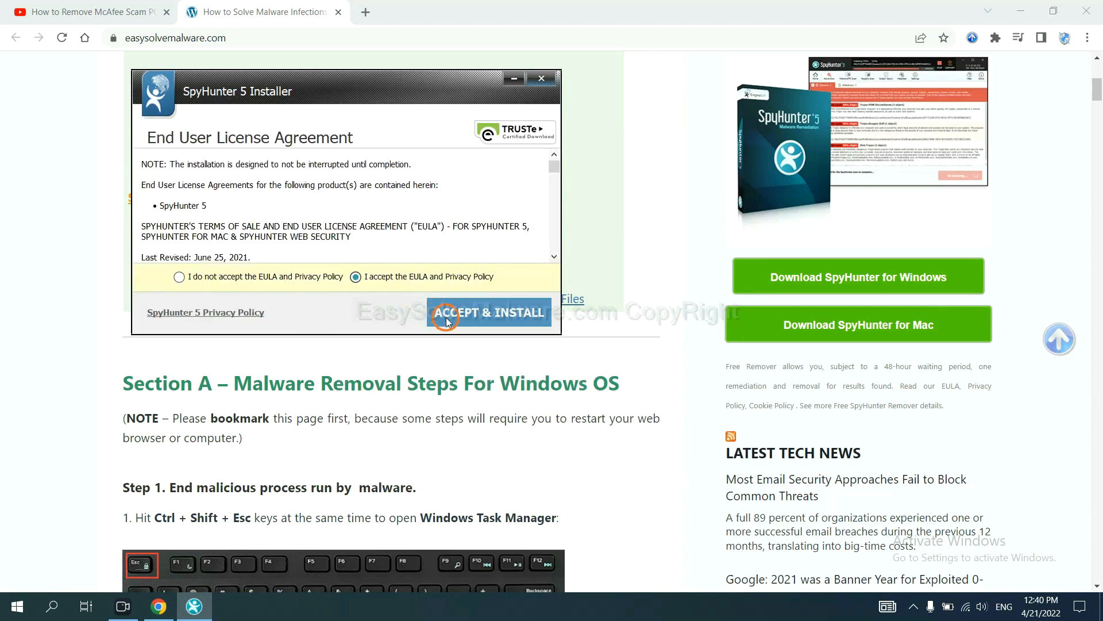
pyautogui.click(489, 312)
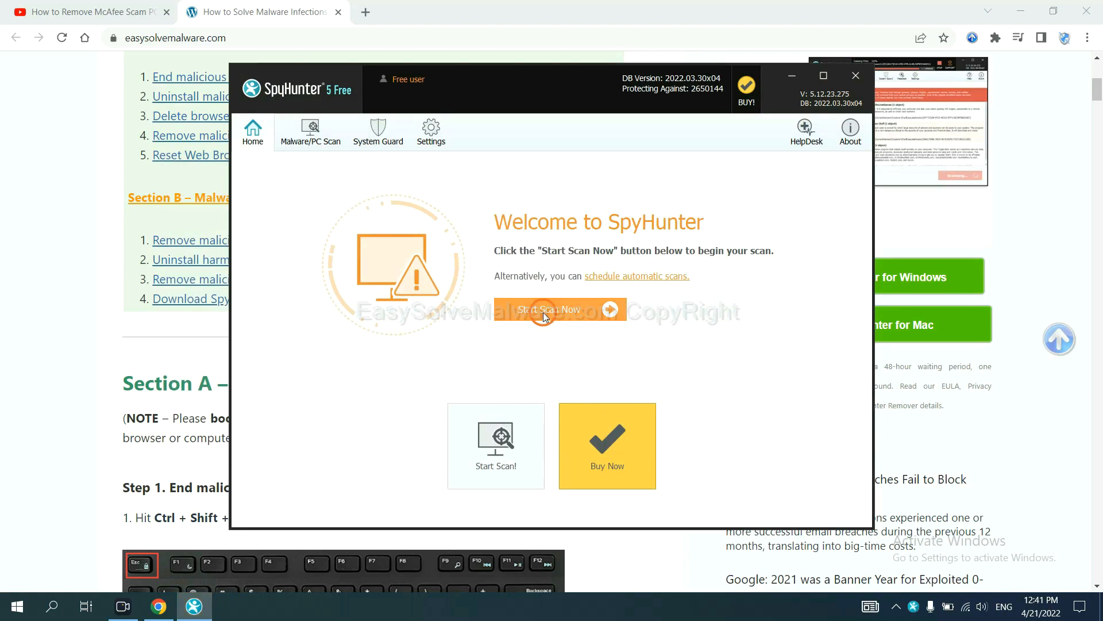
# - Run a SpyHunter scan and continue past the one detected unknown object
pyautogui.click(551, 309)
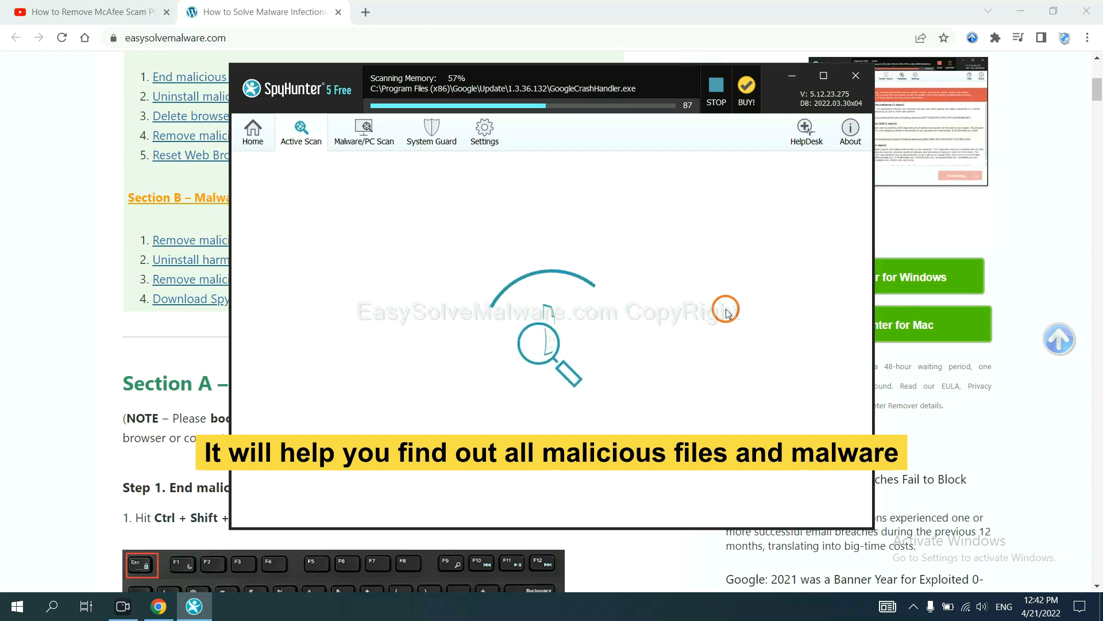
pyautogui.click(716, 90)
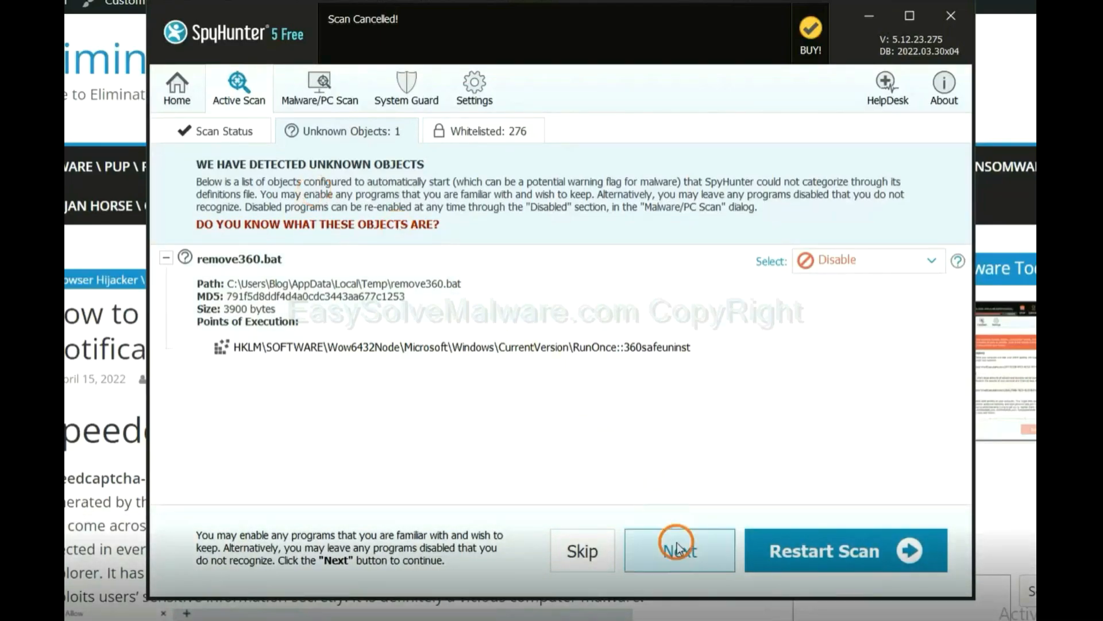
pyautogui.click(678, 551)
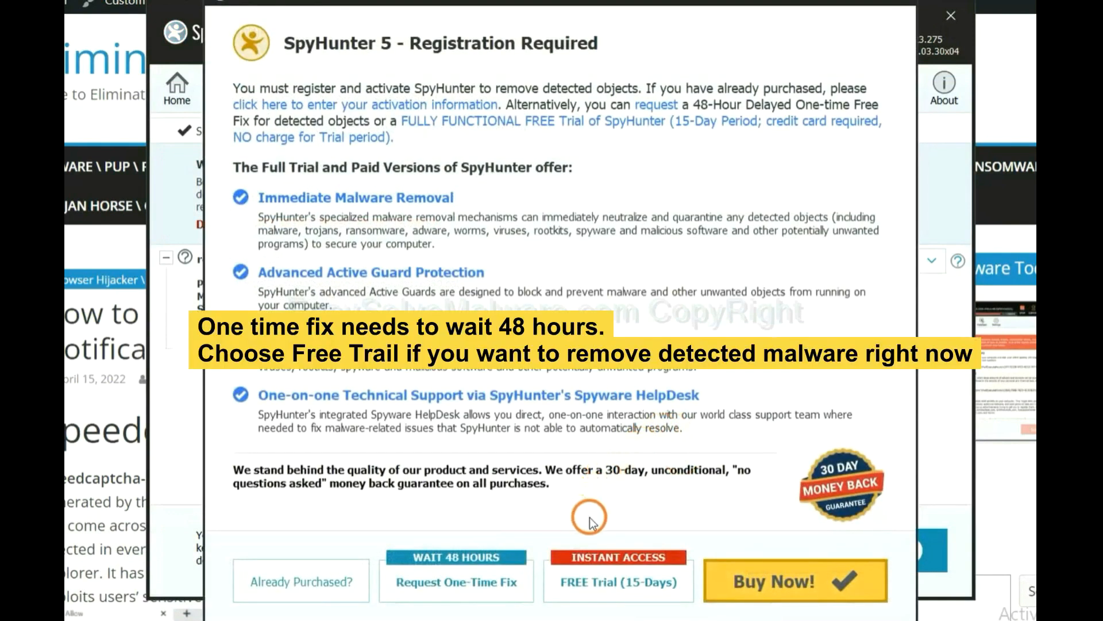
pyautogui.moveTo(593, 508)
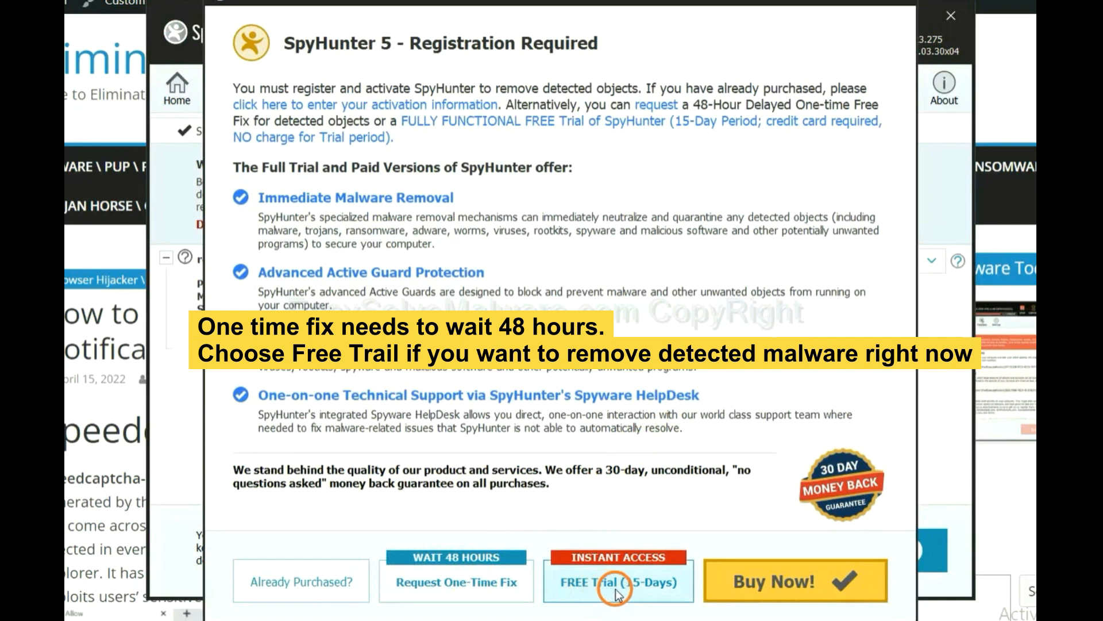
pyautogui.moveTo(579, 592)
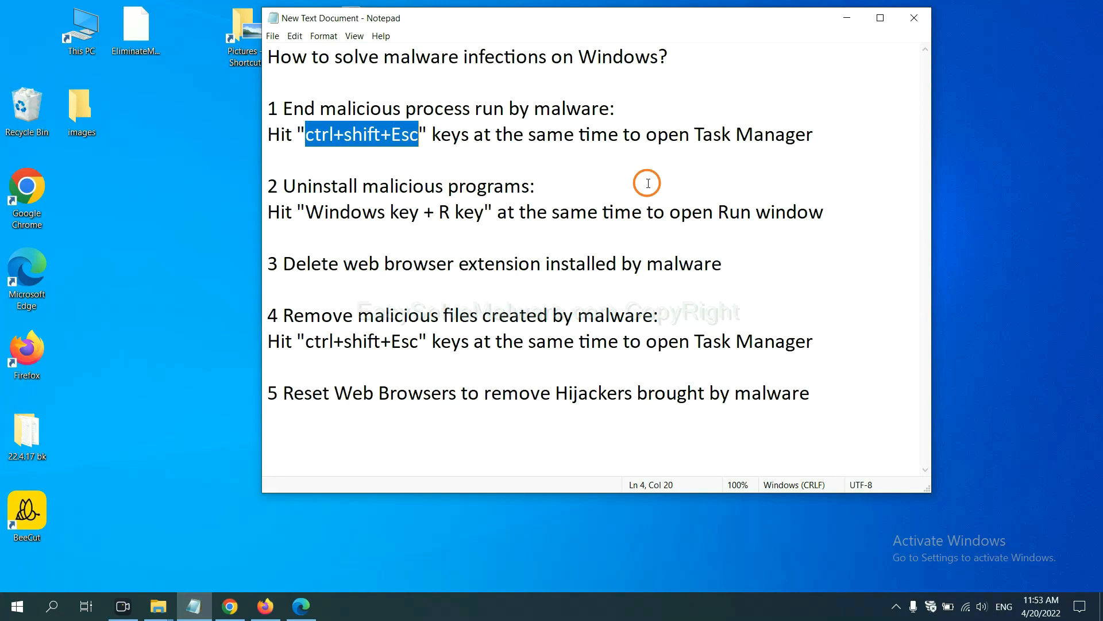
# - Review the running processes in Task Manager, then return to the Notepad guide
pyautogui.click(416, 134)
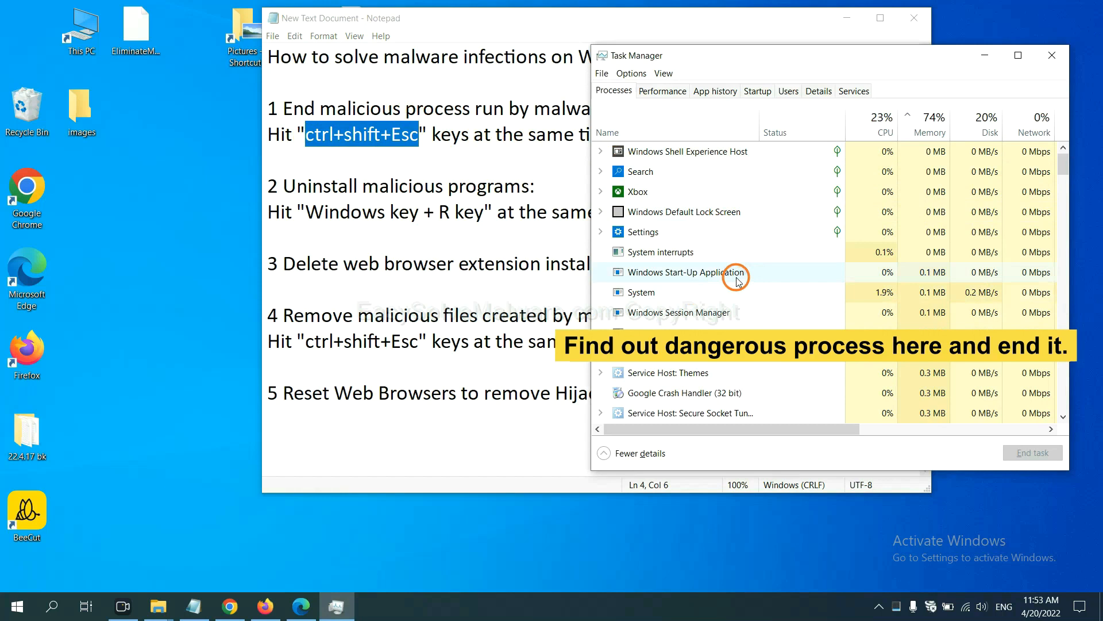
pyautogui.moveTo(736, 291)
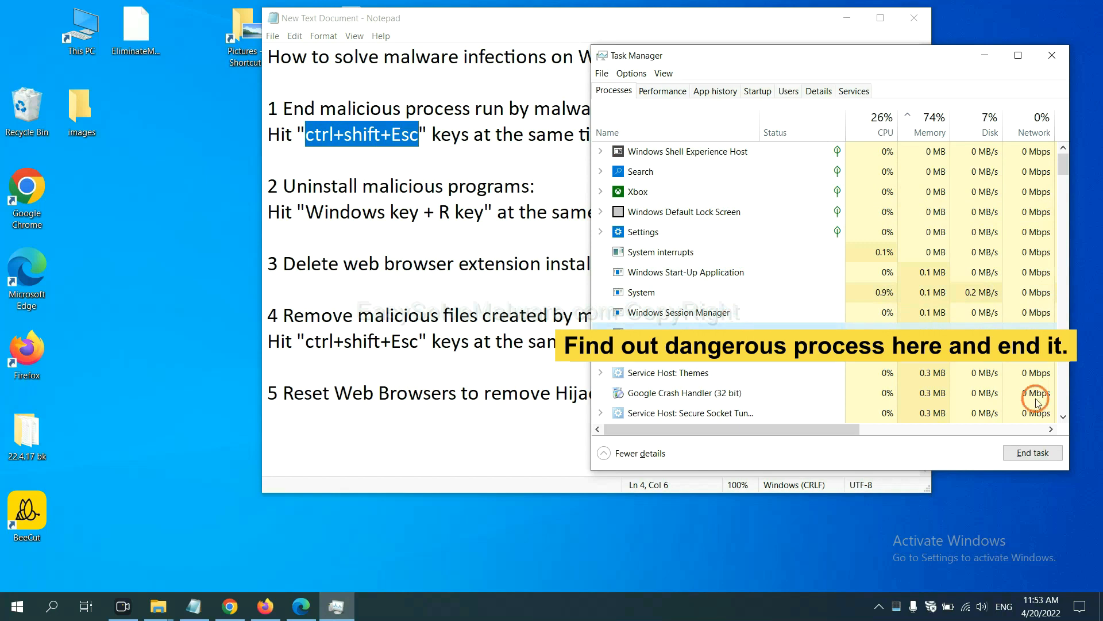
pyautogui.moveTo(1022, 119)
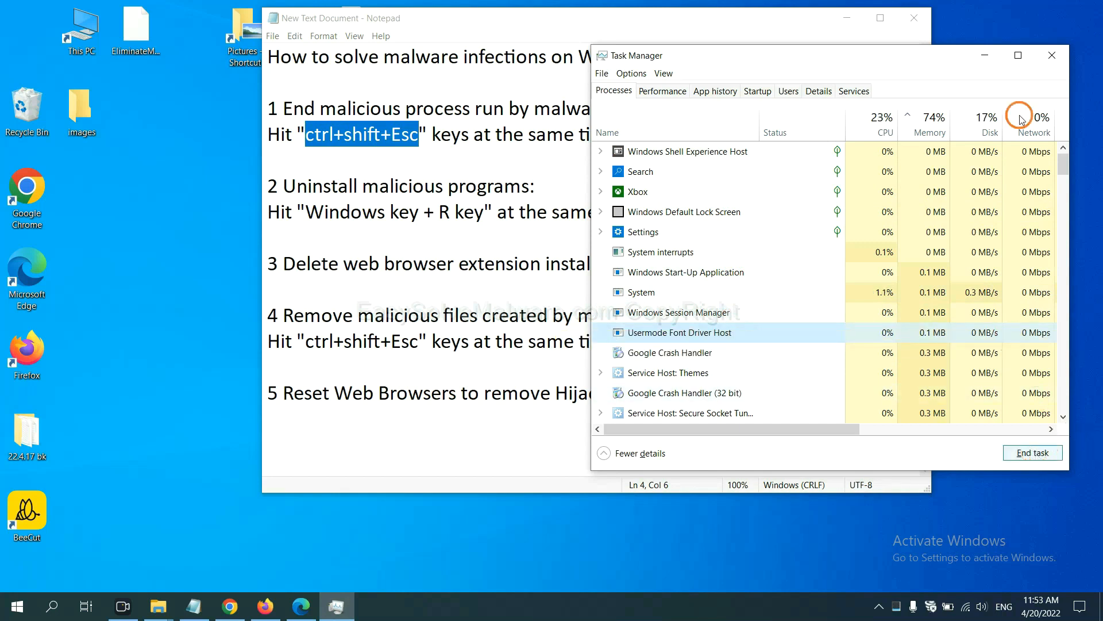
pyautogui.click(1051, 55)
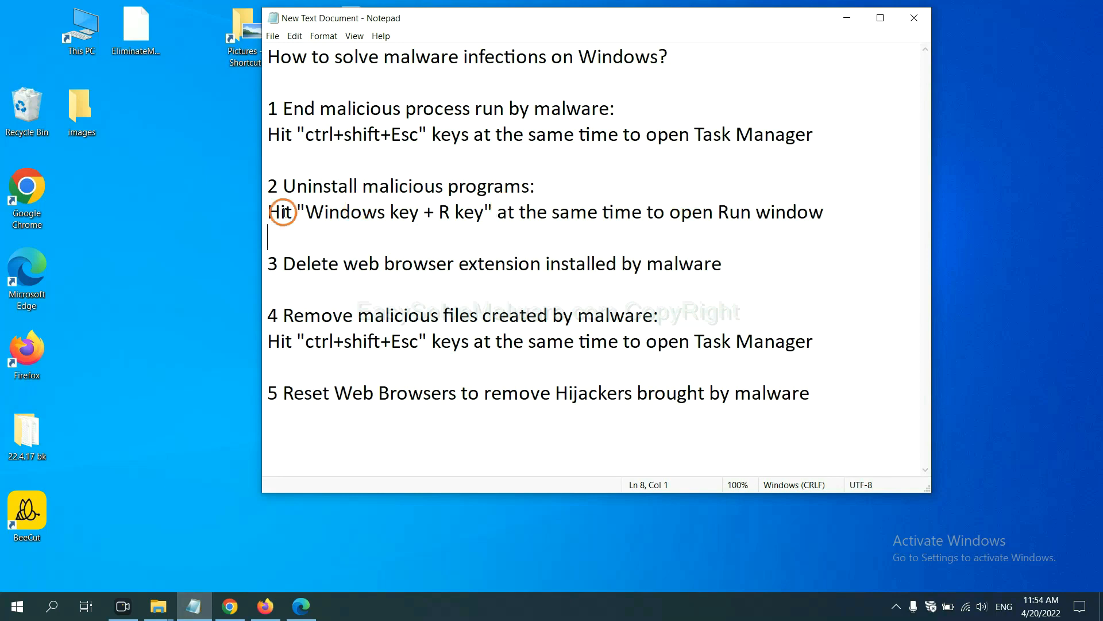
# - Open Programs and Features via the Run window and select Xiph.Org Open Codecs
pyautogui.doubleClick(340, 212)
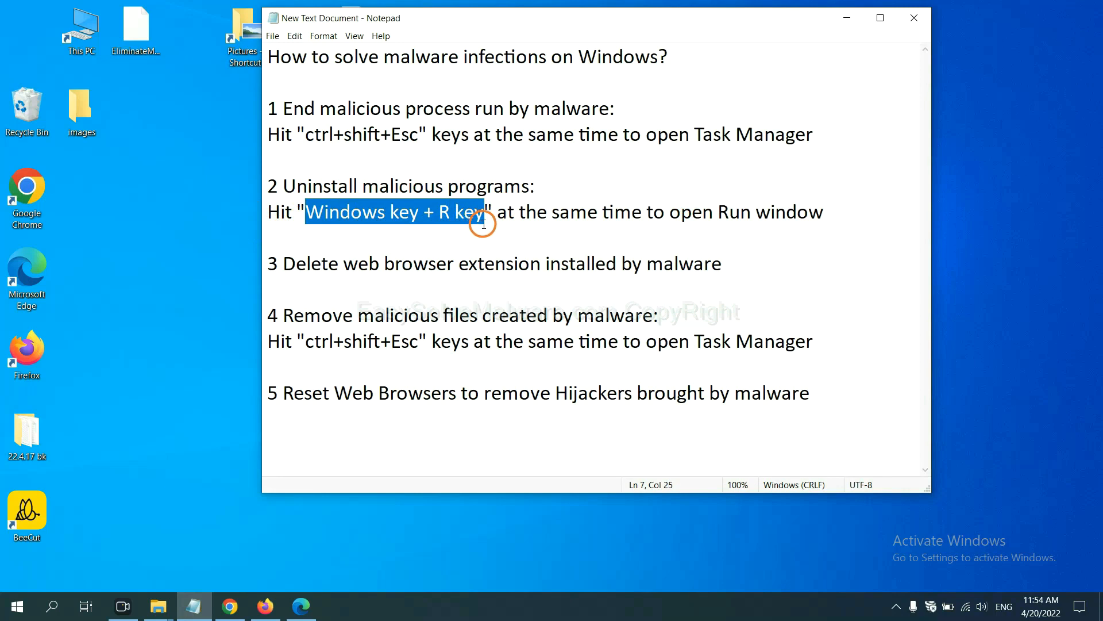
pyautogui.press('win+r')
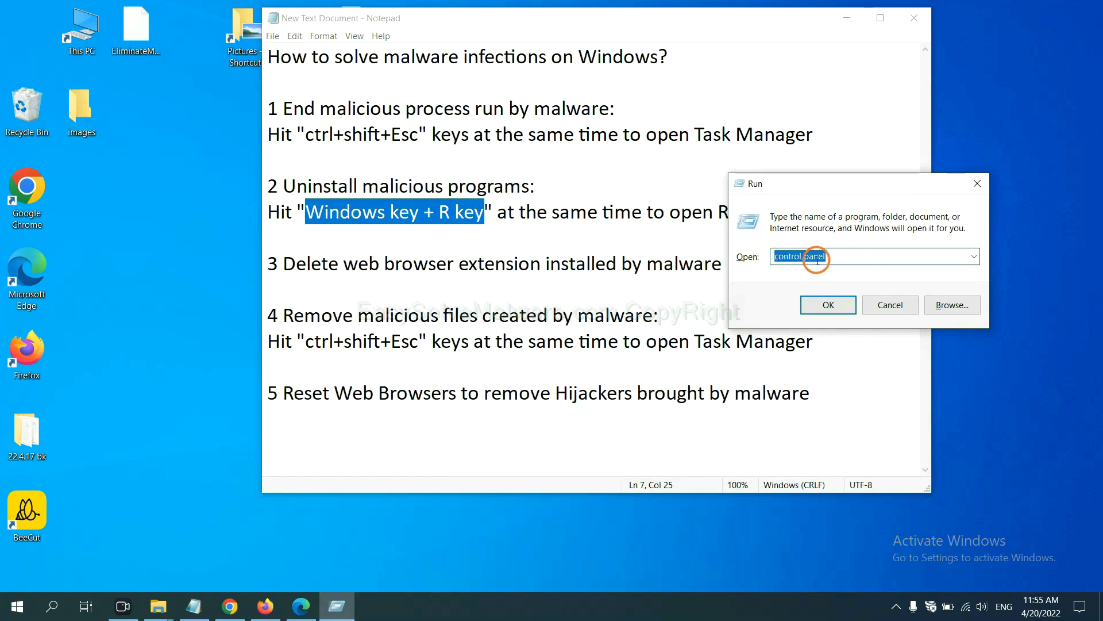
pyautogui.click(827, 304)
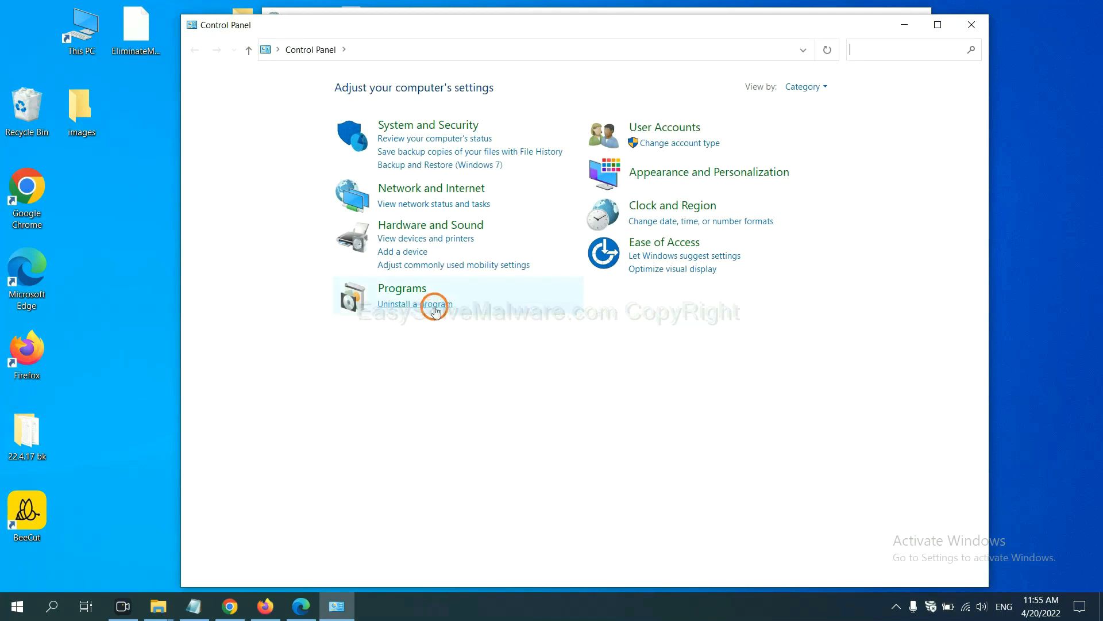
pyautogui.click(414, 303)
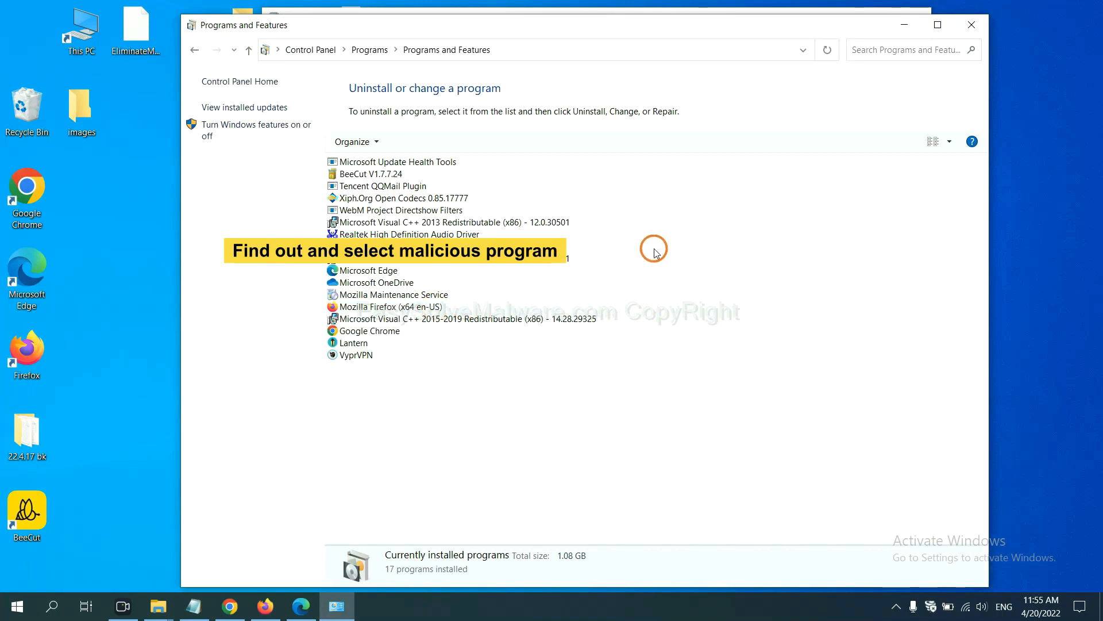
pyautogui.moveTo(667, 238)
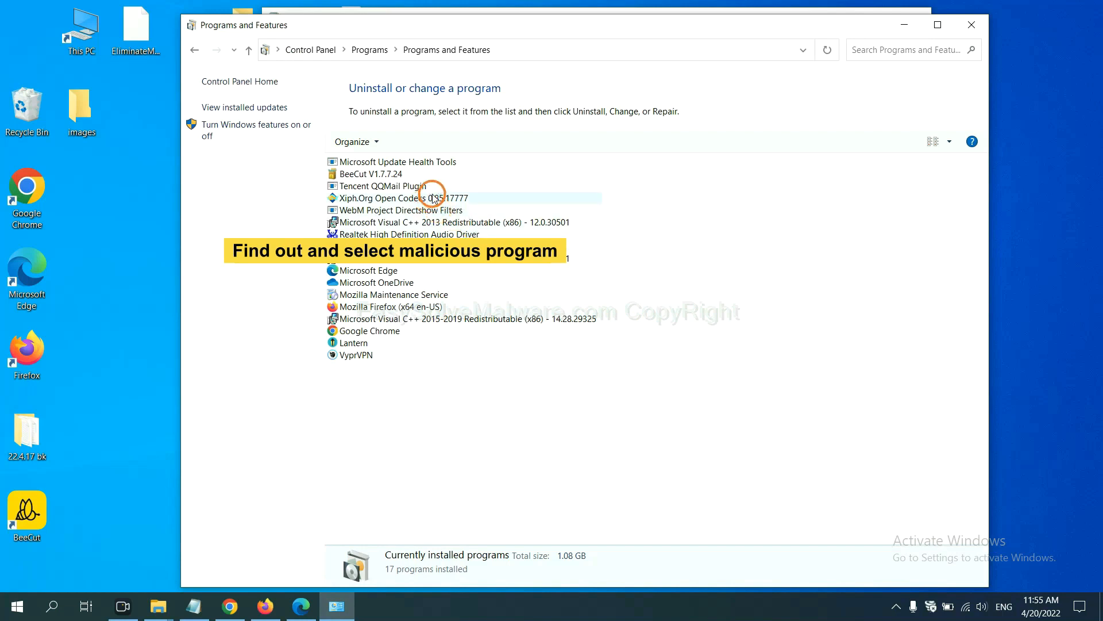
pyautogui.click(394, 198)
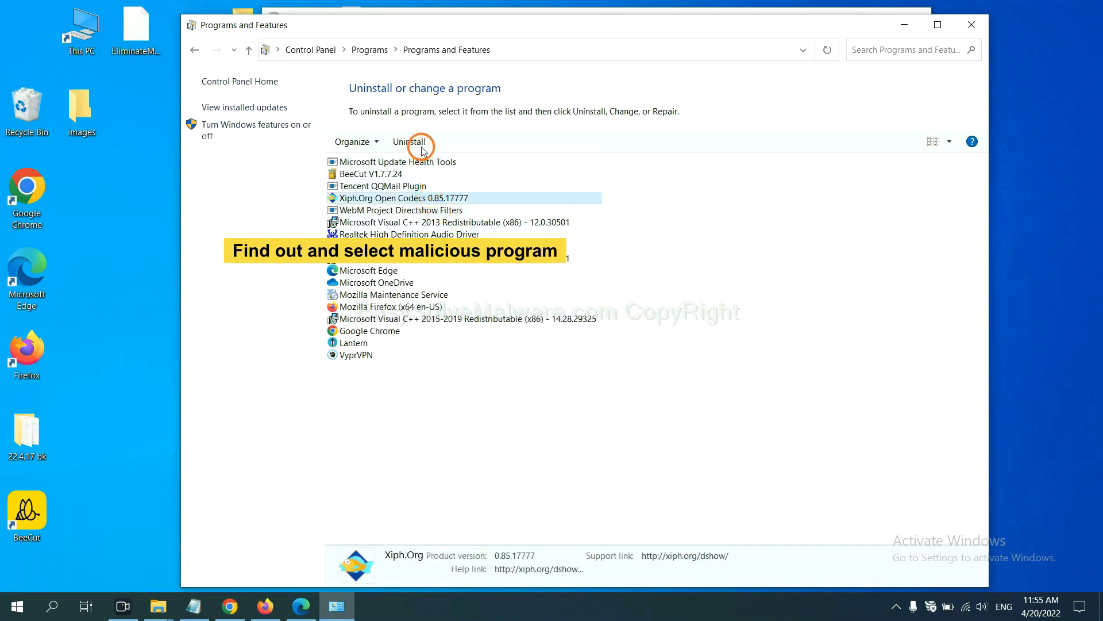
pyautogui.moveTo(422, 141)
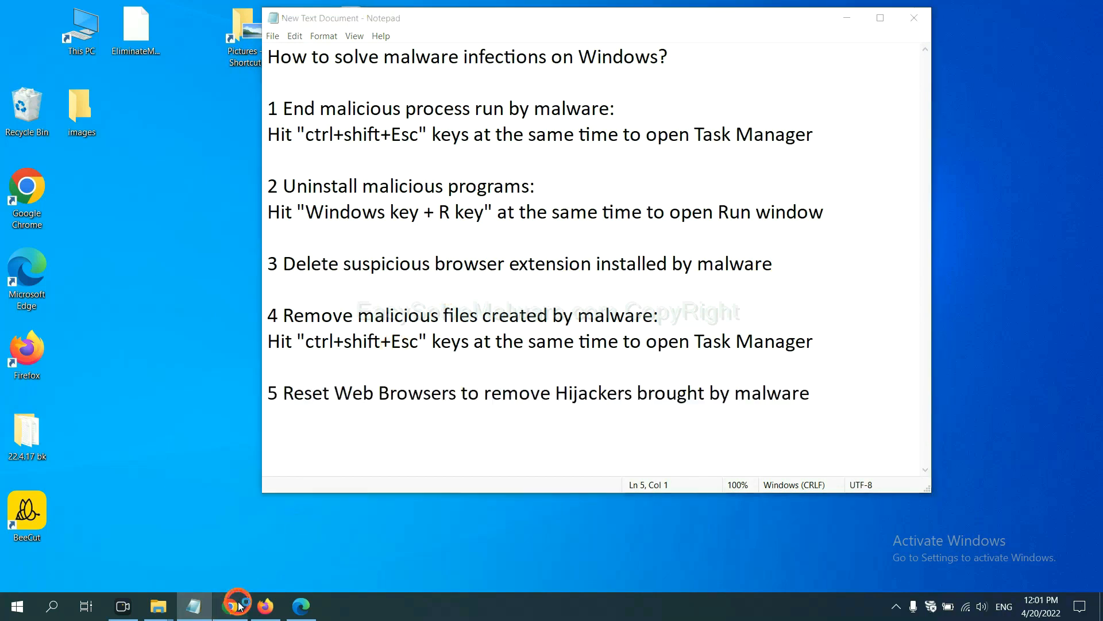
# - Check Chrome's extensions page, which lists only Scroll To Top
pyautogui.click(231, 606)
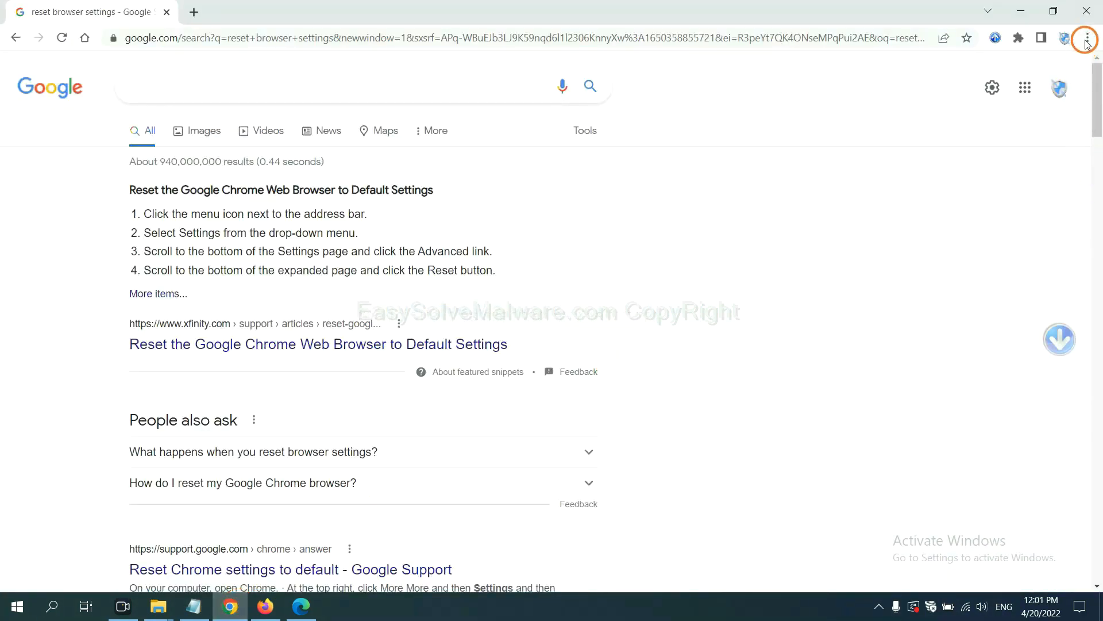
pyautogui.click(1085, 38)
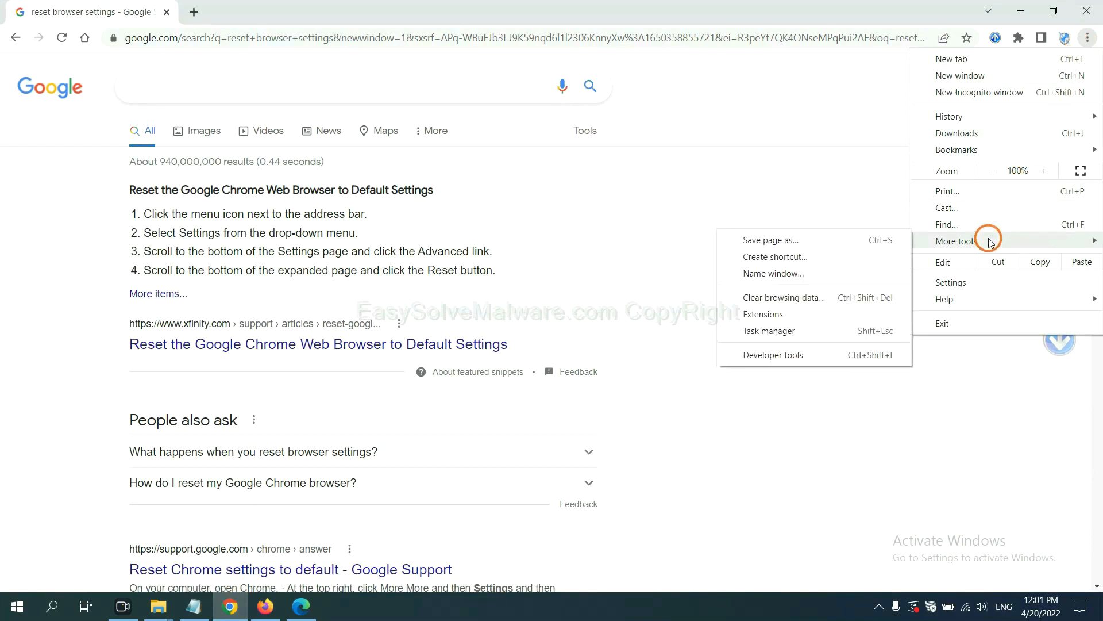
pyautogui.moveTo(812, 314)
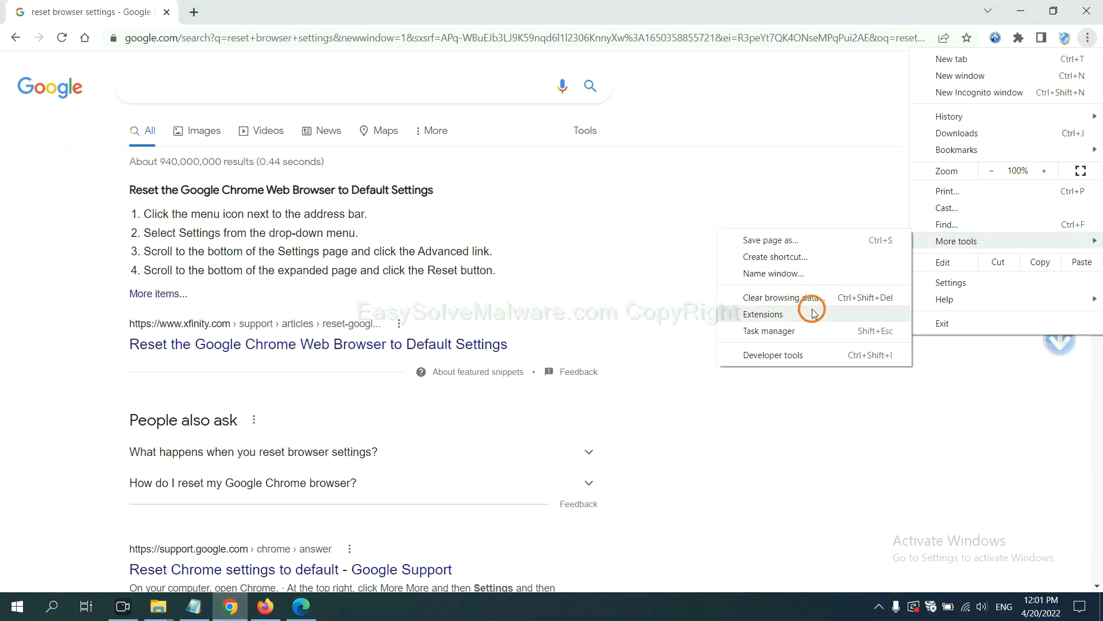
pyautogui.click(763, 314)
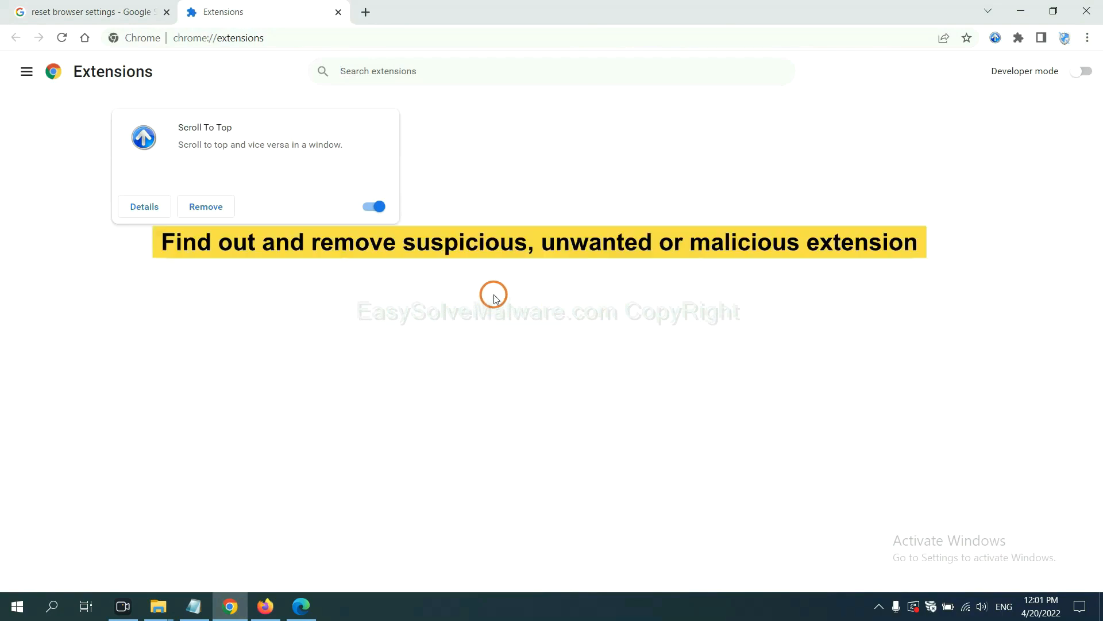
pyautogui.moveTo(496, 280)
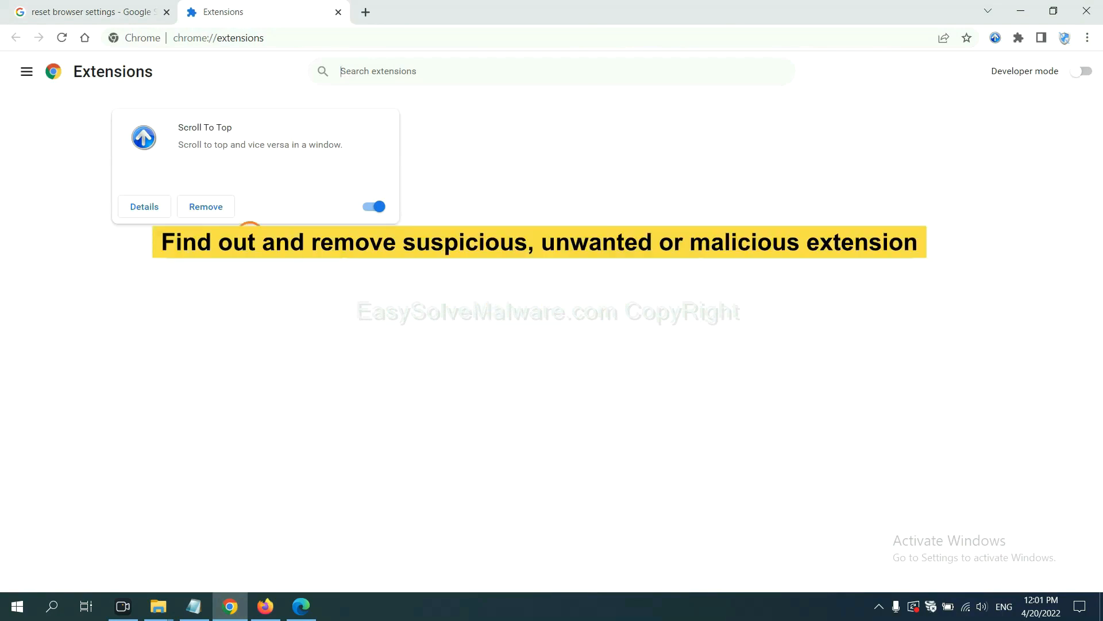
pyautogui.moveTo(387, 410)
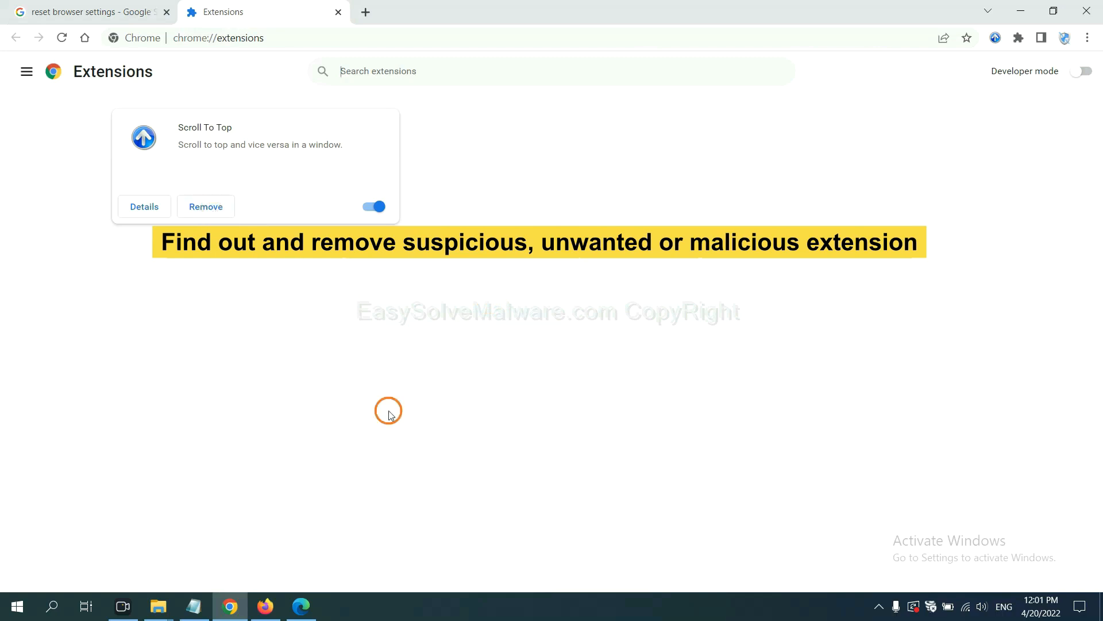
pyautogui.click(265, 605)
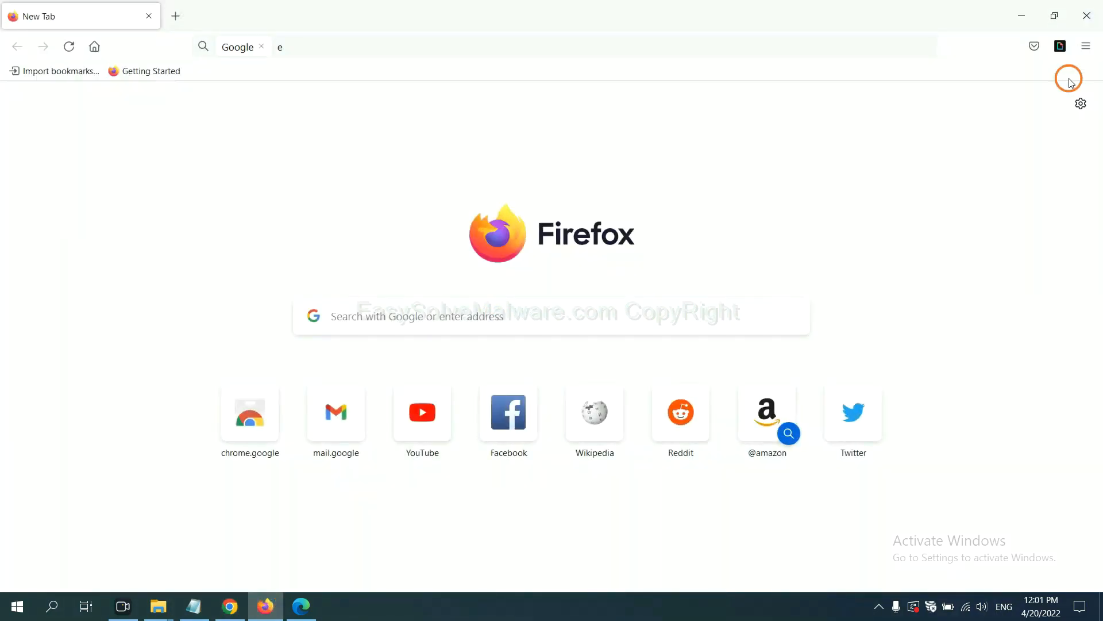
# - Open Firefox's add-ons manager and view the GIPHY for Firefox options
pyautogui.click(1090, 46)
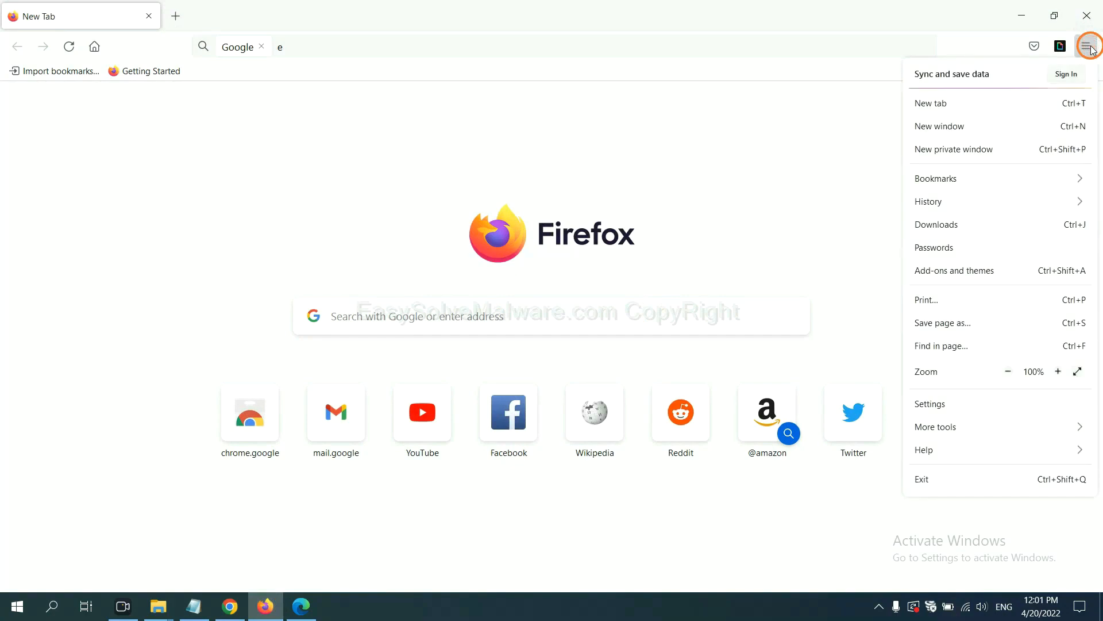
pyautogui.moveTo(985, 201)
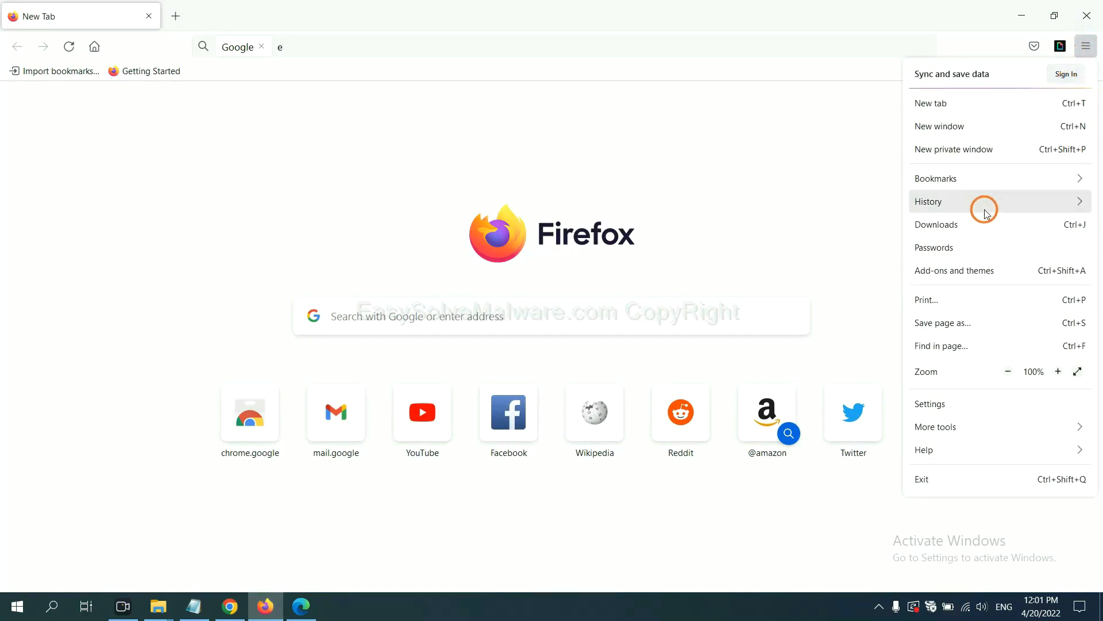
pyautogui.moveTo(964, 275)
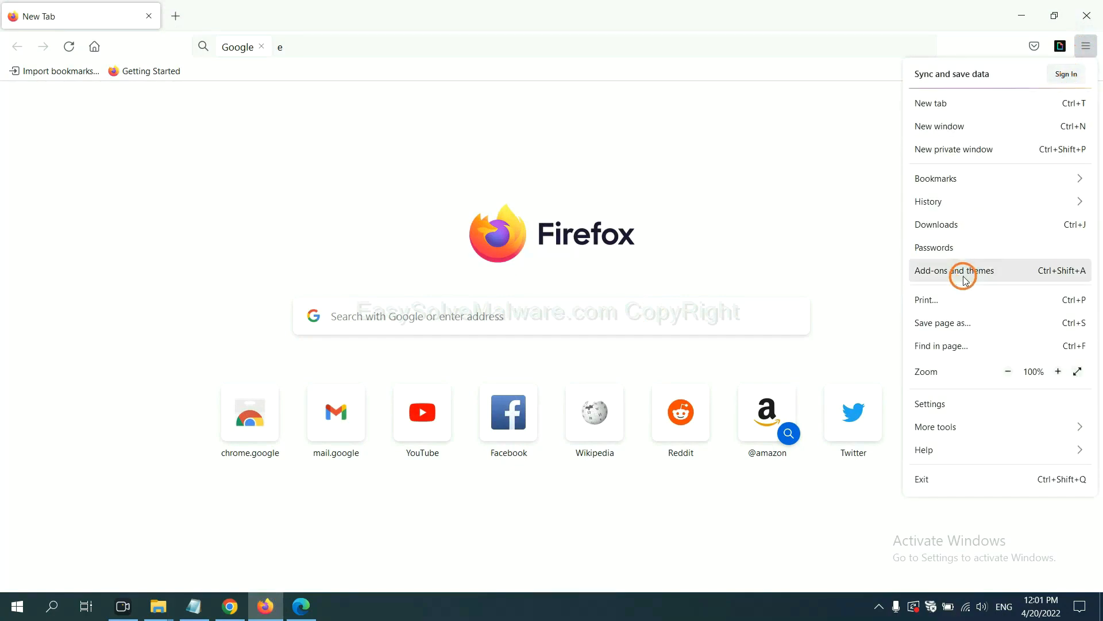
pyautogui.click(954, 270)
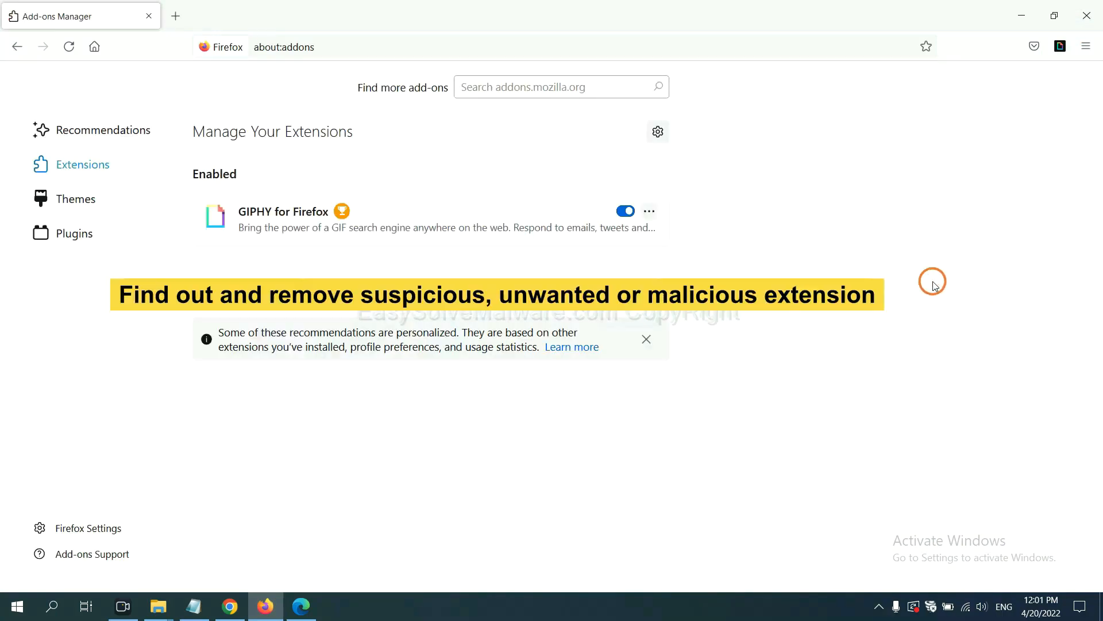
pyautogui.scroll(-3)
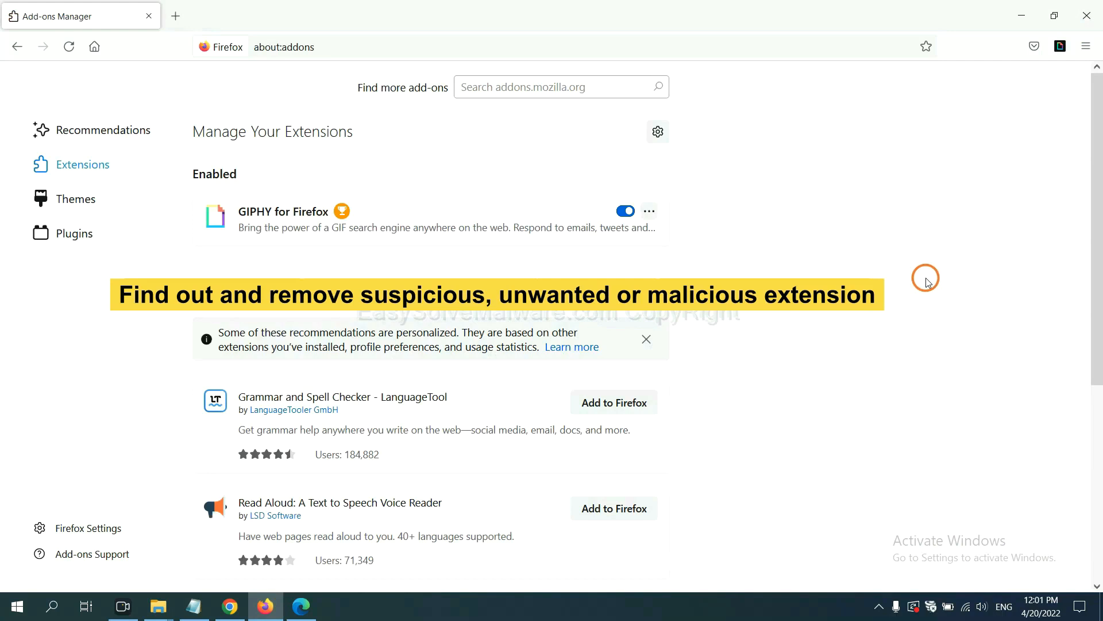
pyautogui.moveTo(730, 256)
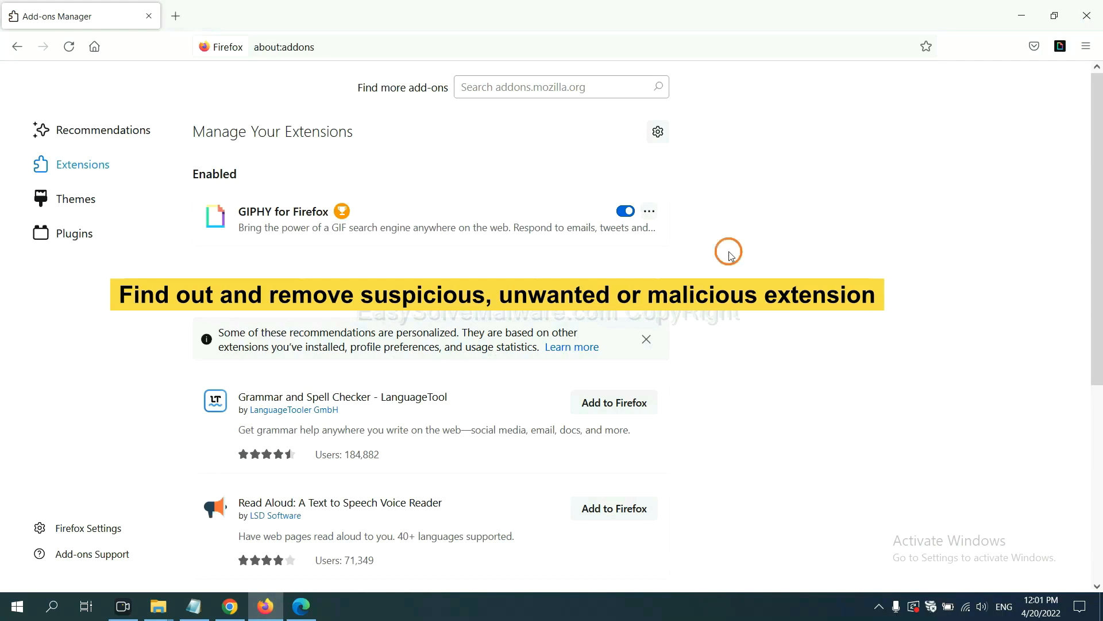
pyautogui.click(648, 211)
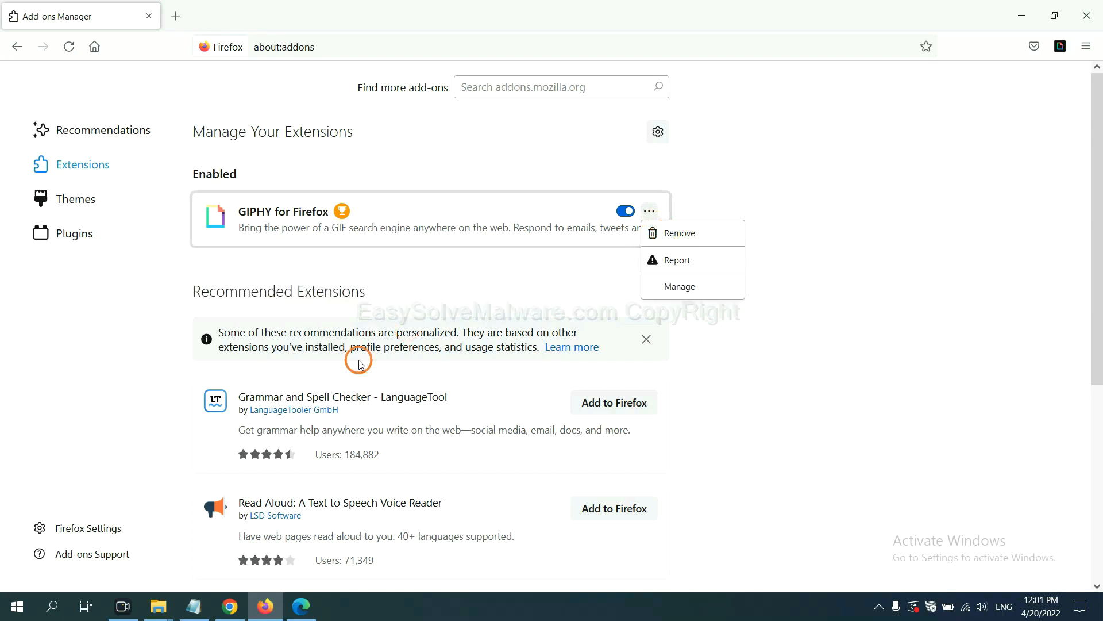
pyautogui.click(301, 605)
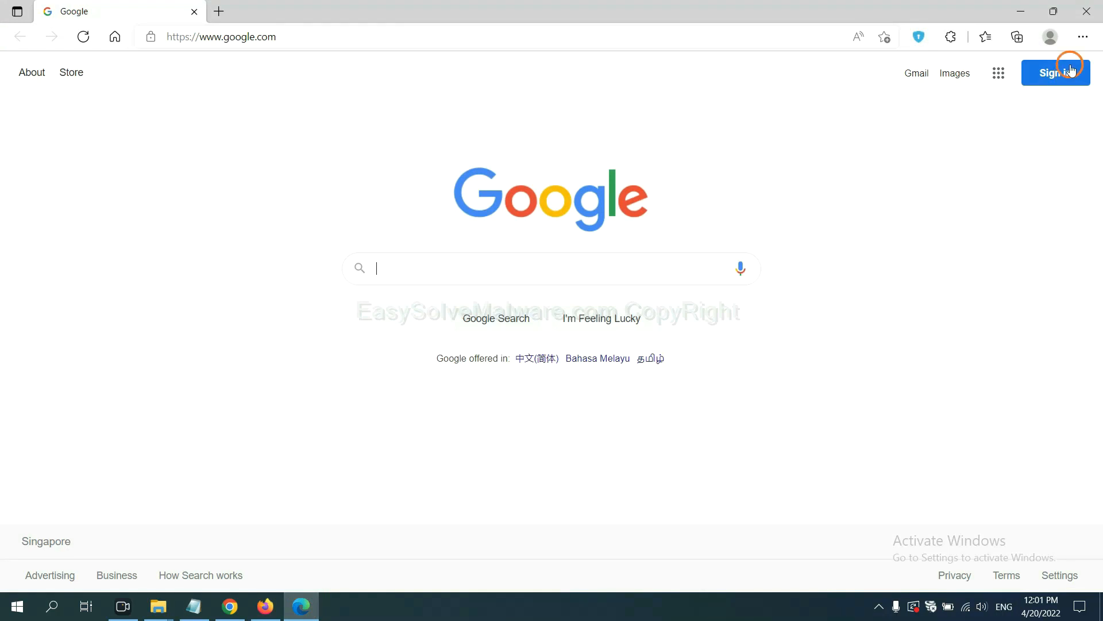
# - Remove ArcVpn Free Fast VPN Proxy from Edge's extension management page and confirm
pyautogui.click(1082, 37)
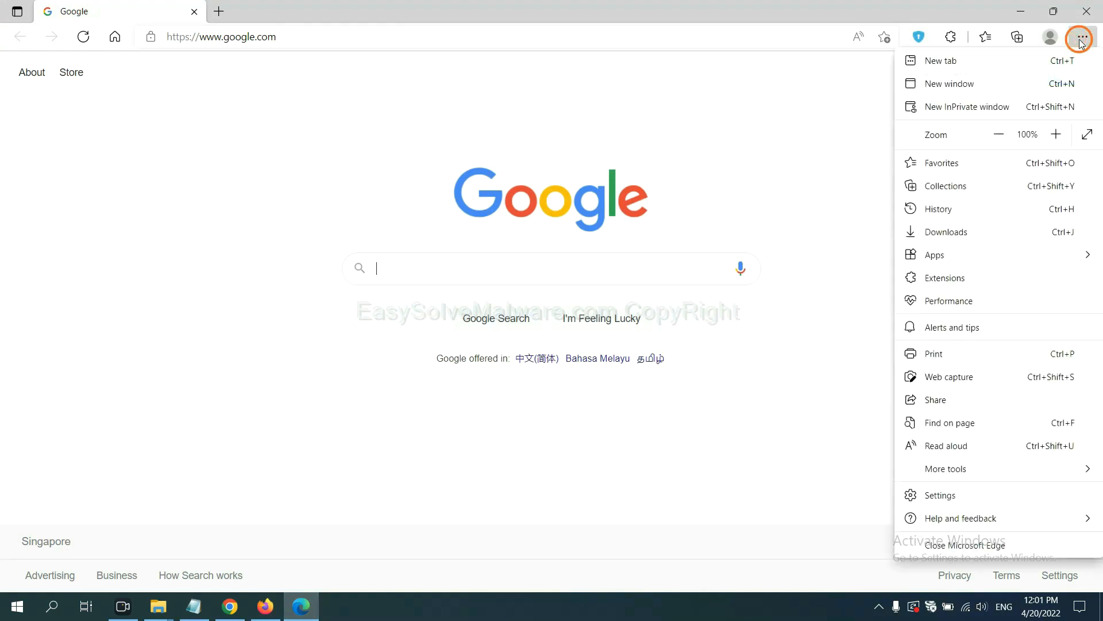
pyautogui.moveTo(945, 277)
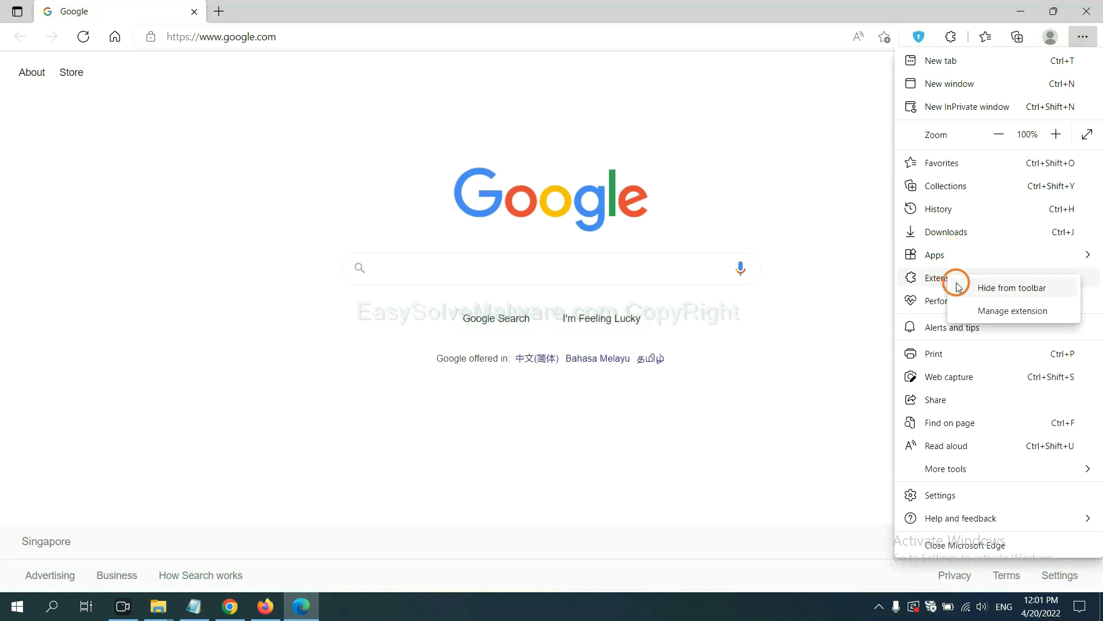
pyautogui.moveTo(993, 311)
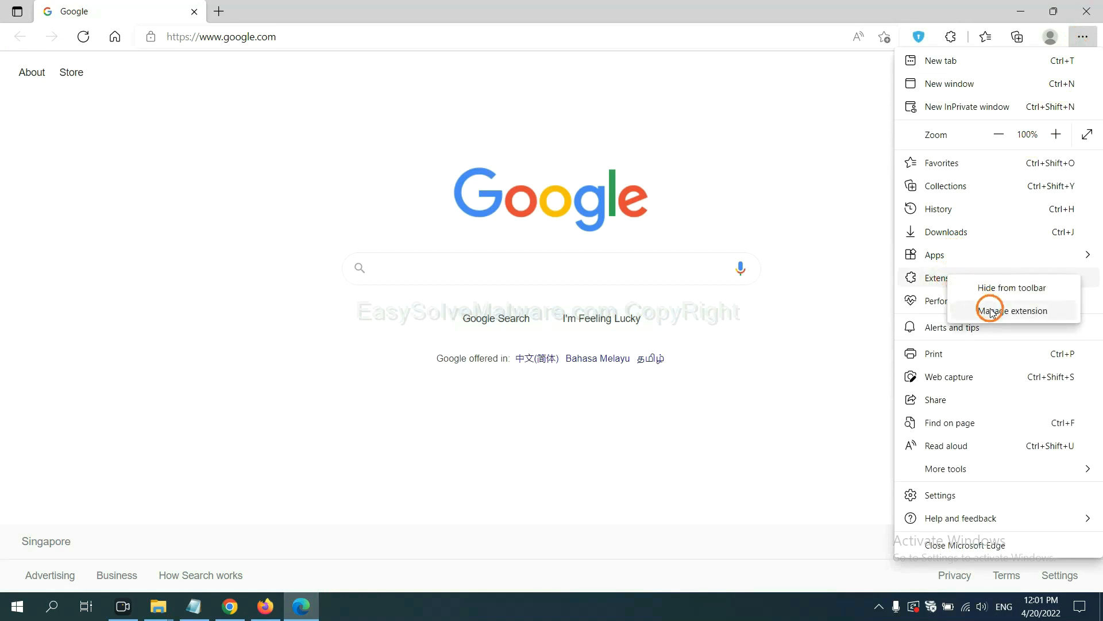
pyautogui.click(1010, 310)
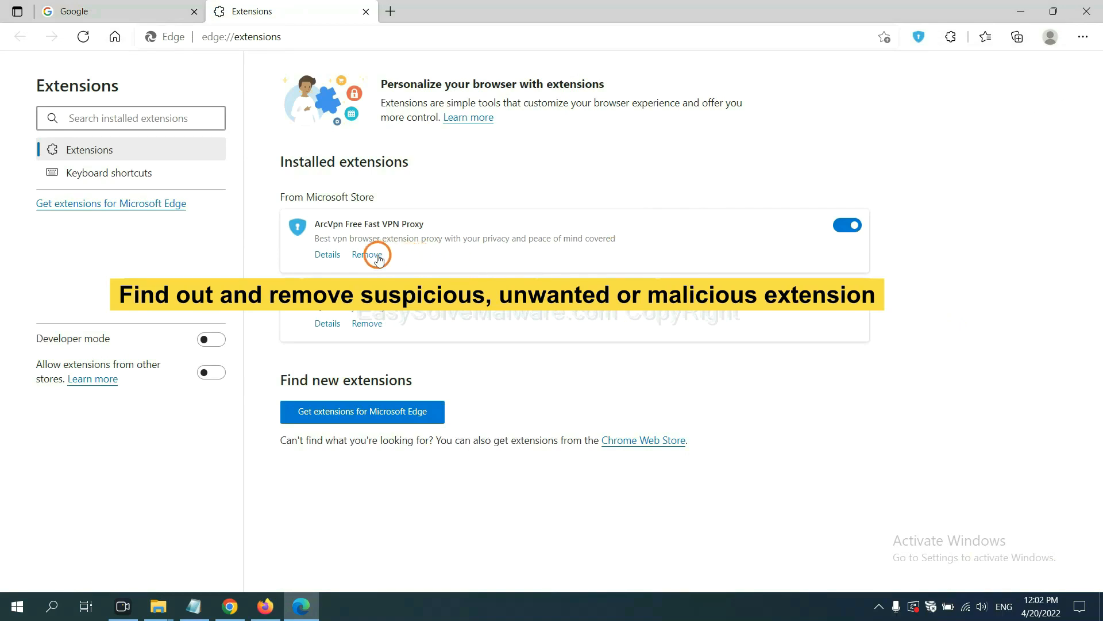
pyautogui.click(367, 254)
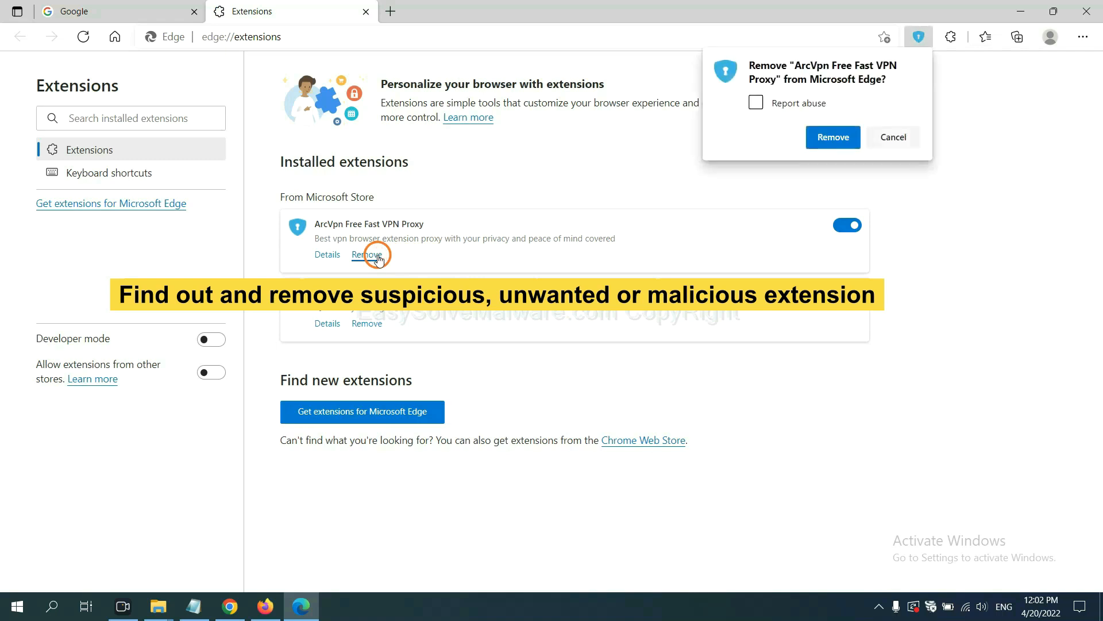
pyautogui.click(832, 137)
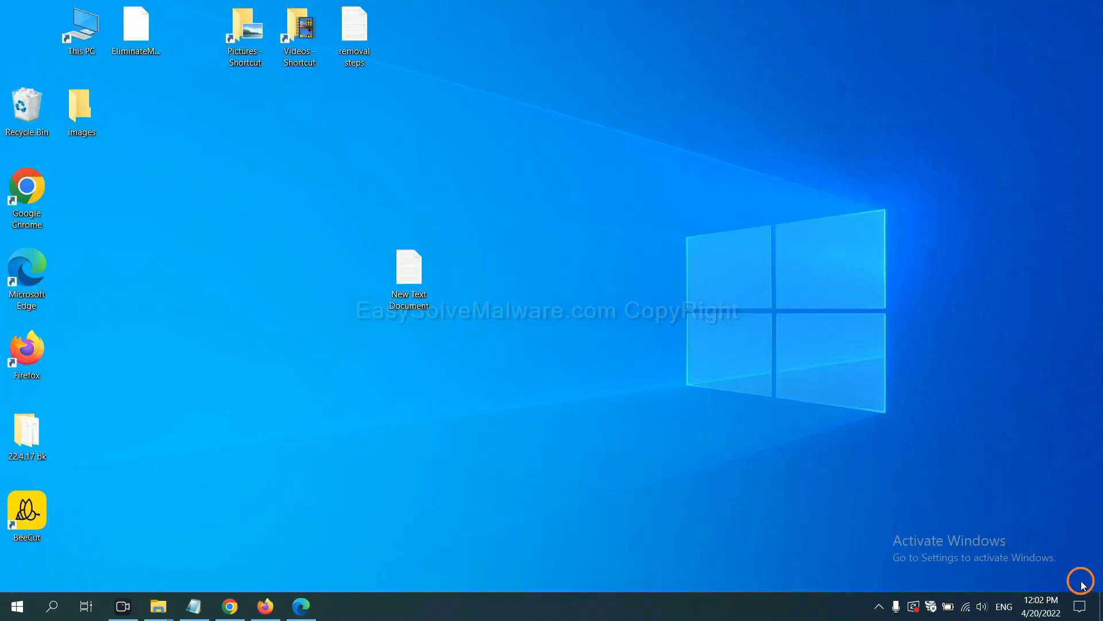
# - Open the New Text Document removal-steps note and bring up the Run window
pyautogui.doubleClick(408, 273)
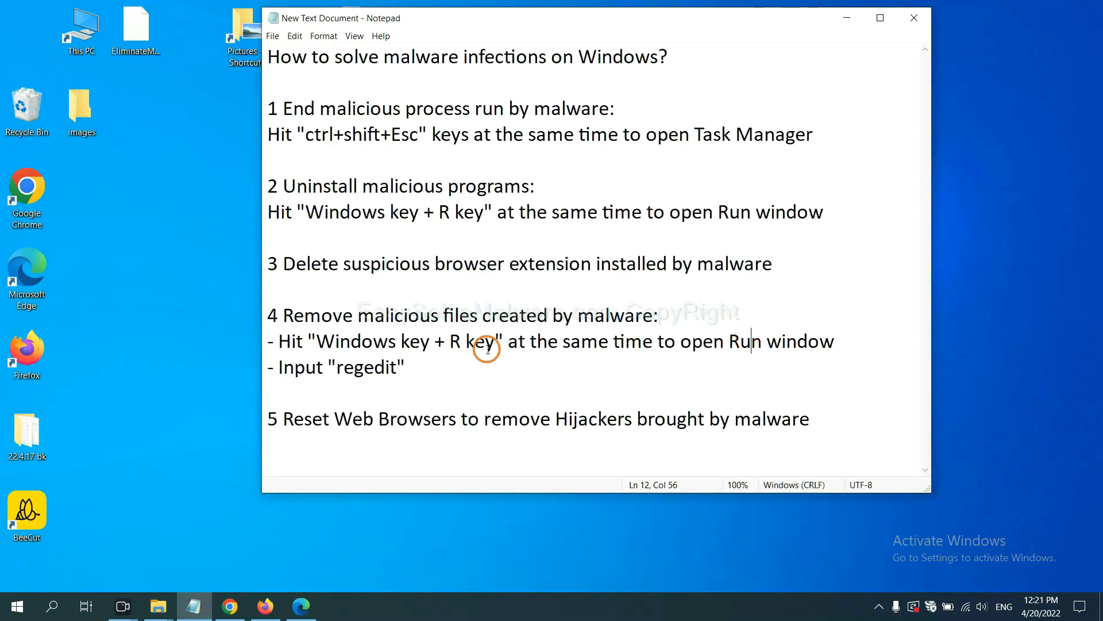
pyautogui.moveTo(340, 346)
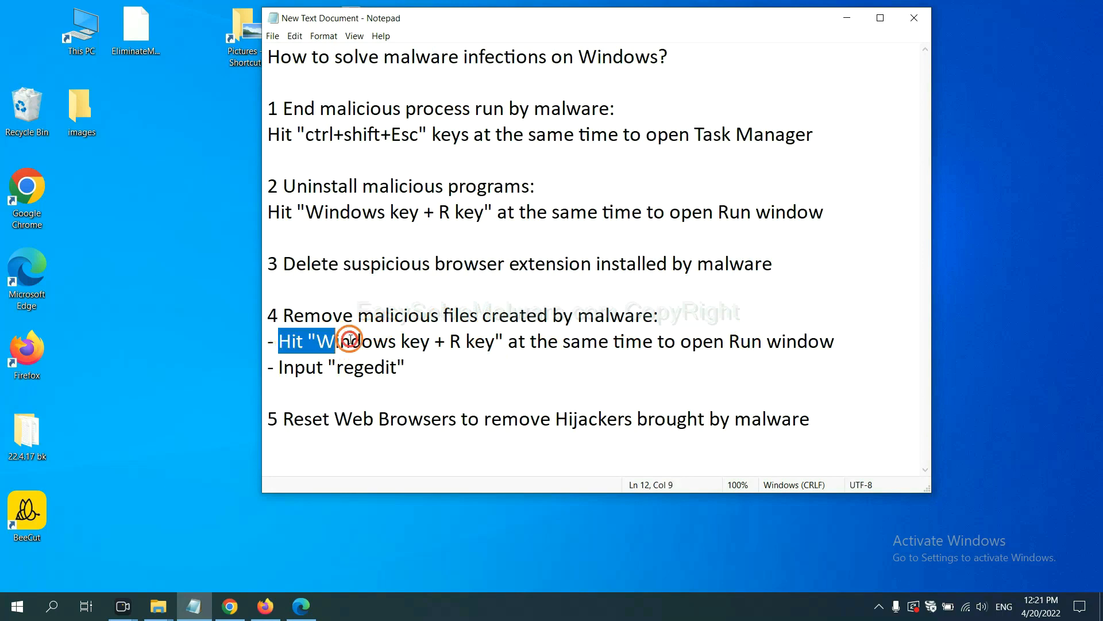
pyautogui.click(640, 341)
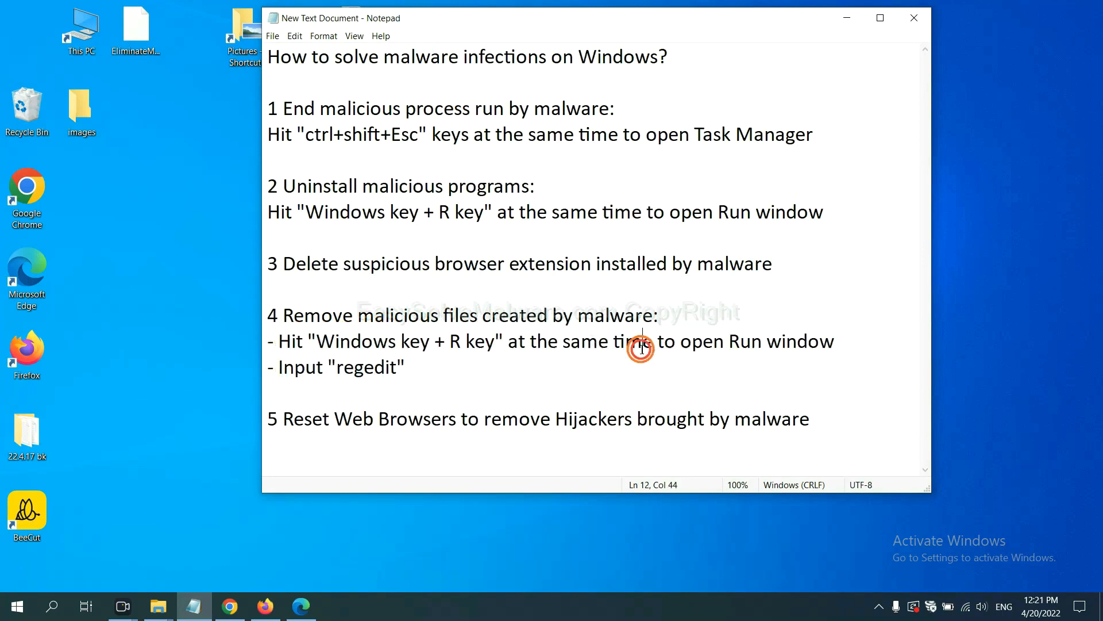
pyautogui.press('win+r')
pyautogui.write('regedit')
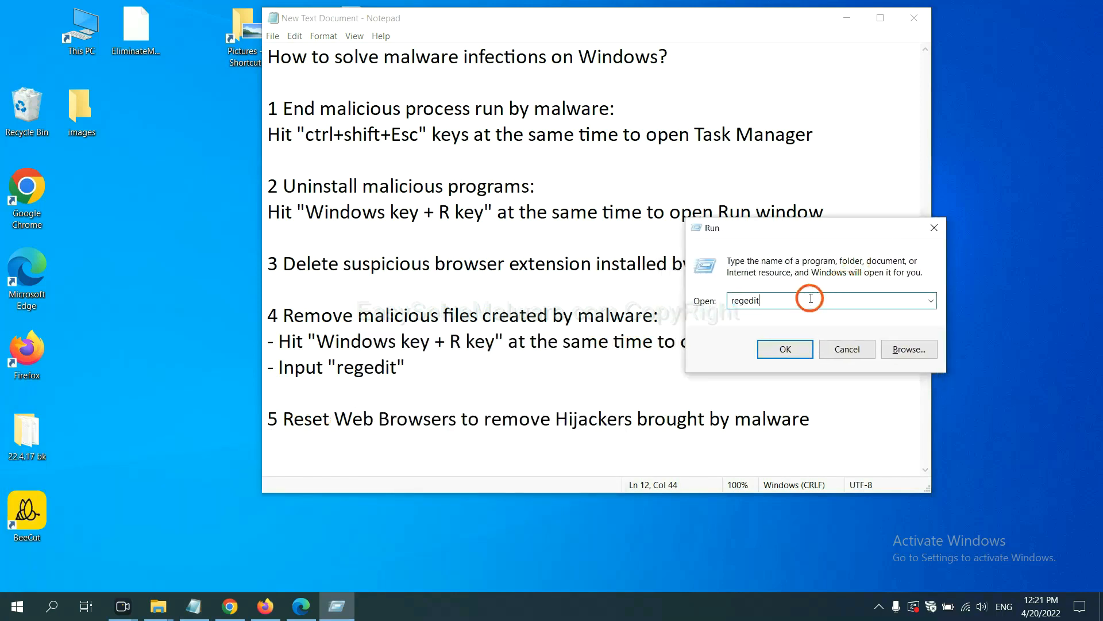
pyautogui.moveTo(779, 303)
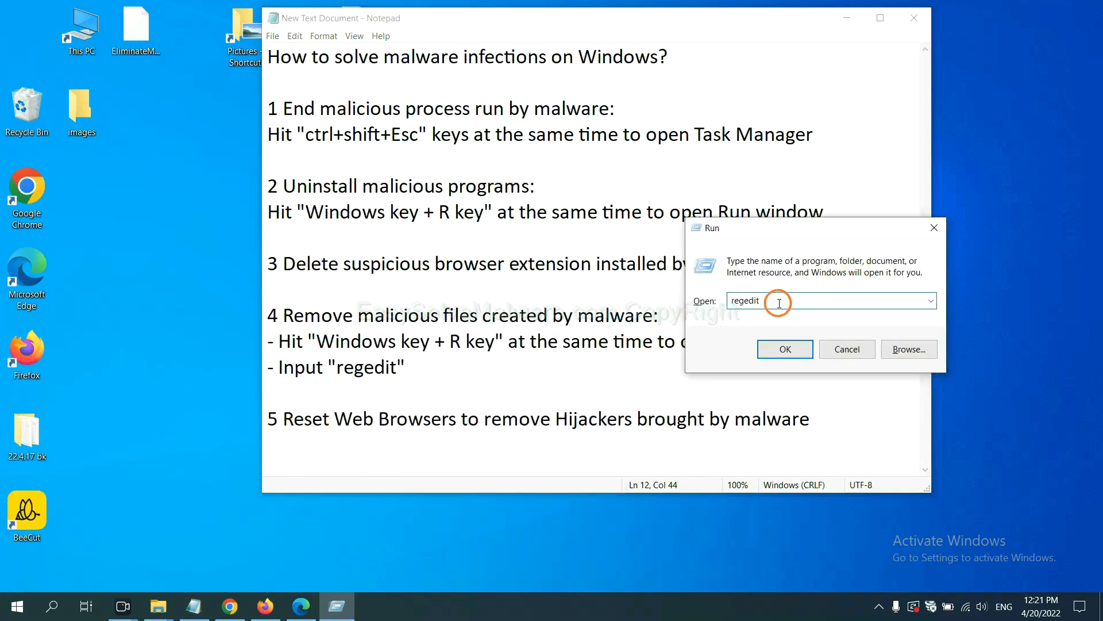
# - Launch Registry Editor and search for 'beecut', finding BeeCut.exe under FEATURE_BROWSER_EMULATION
pyautogui.click(784, 348)
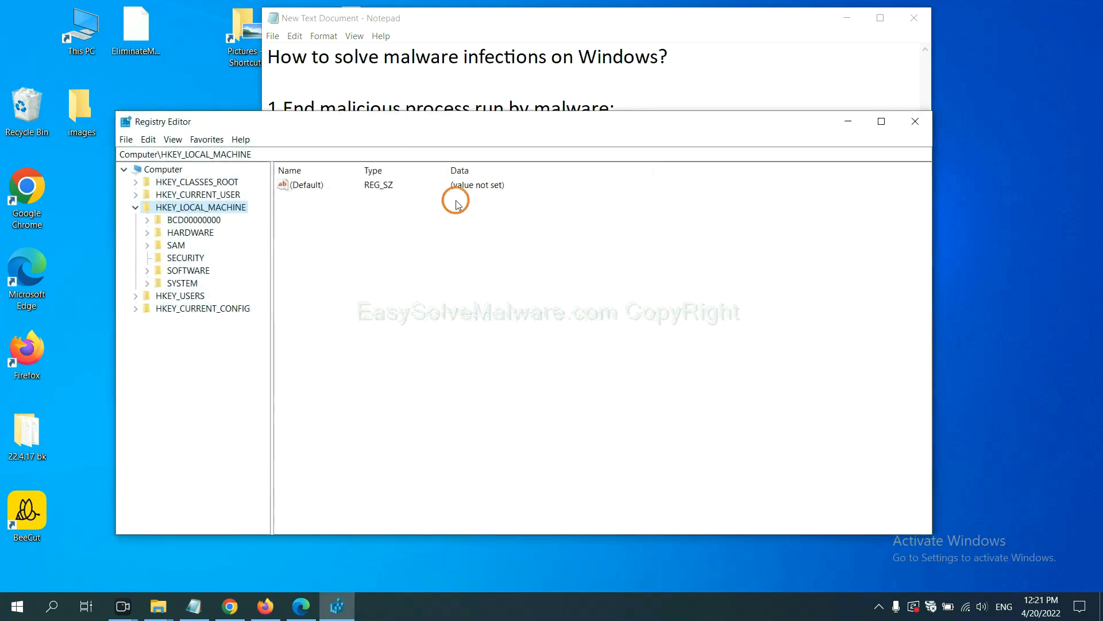
pyautogui.moveTo(150, 138)
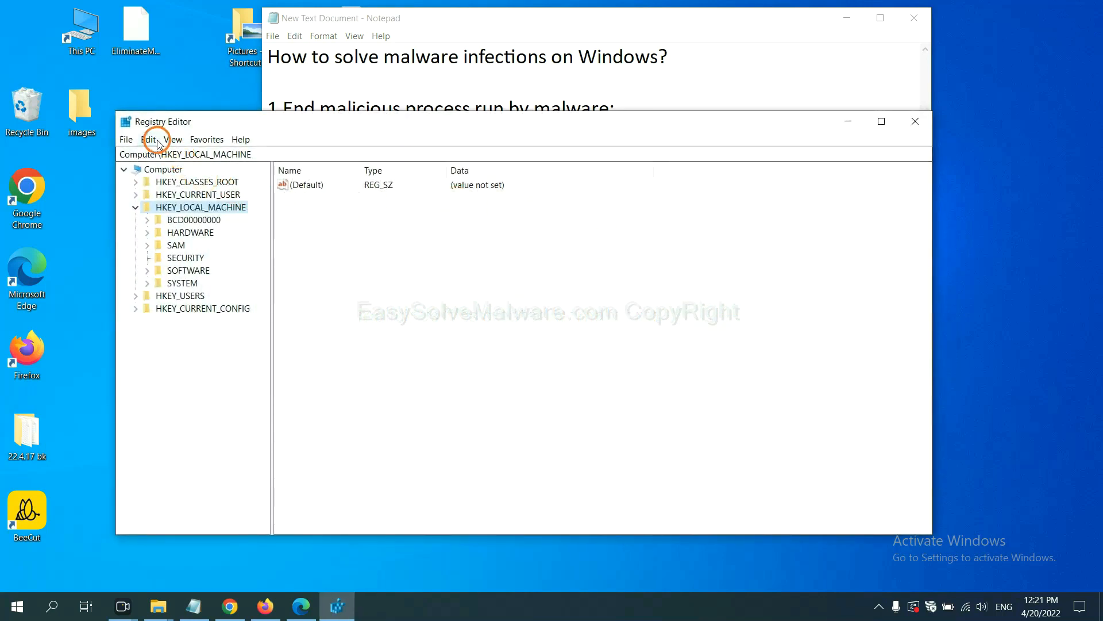
pyautogui.click(148, 139)
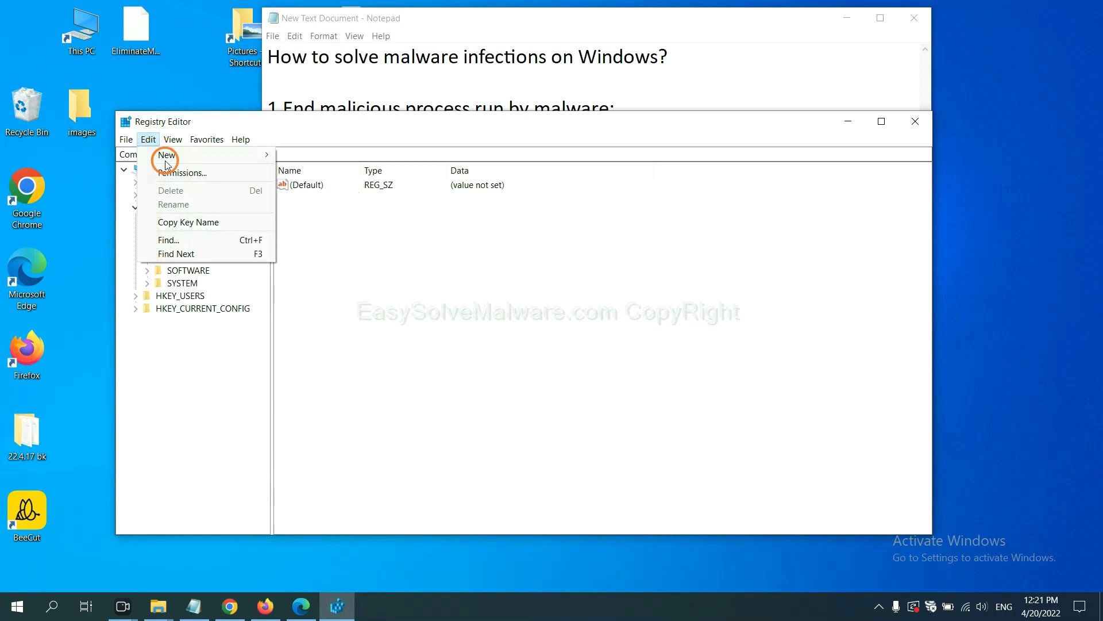
pyautogui.moveTo(195, 240)
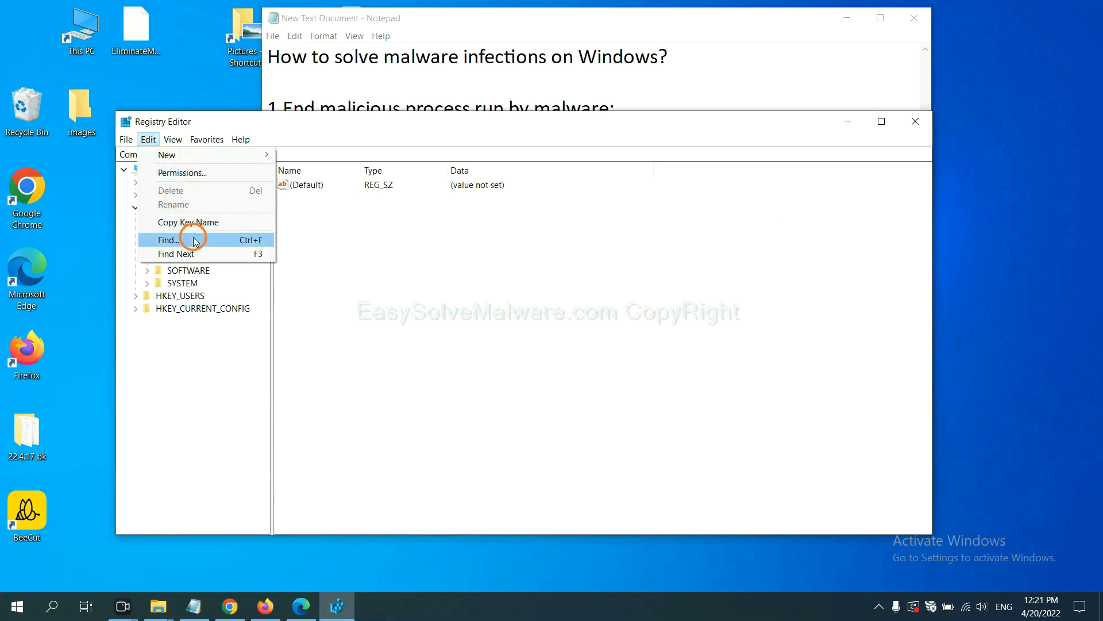
pyautogui.click(167, 240)
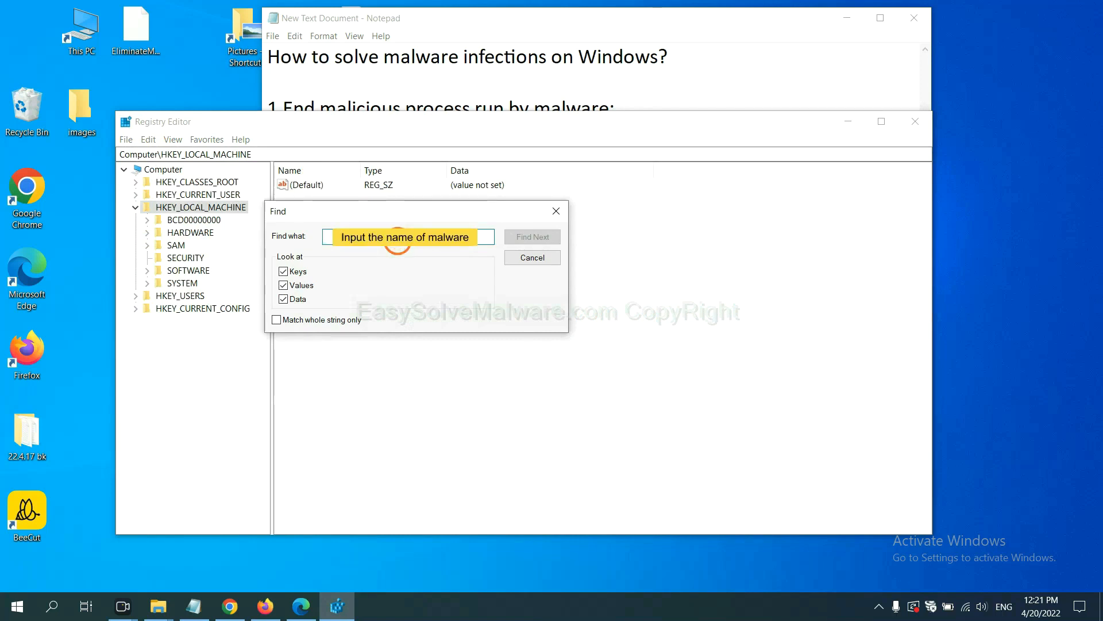
pyautogui.write('be')
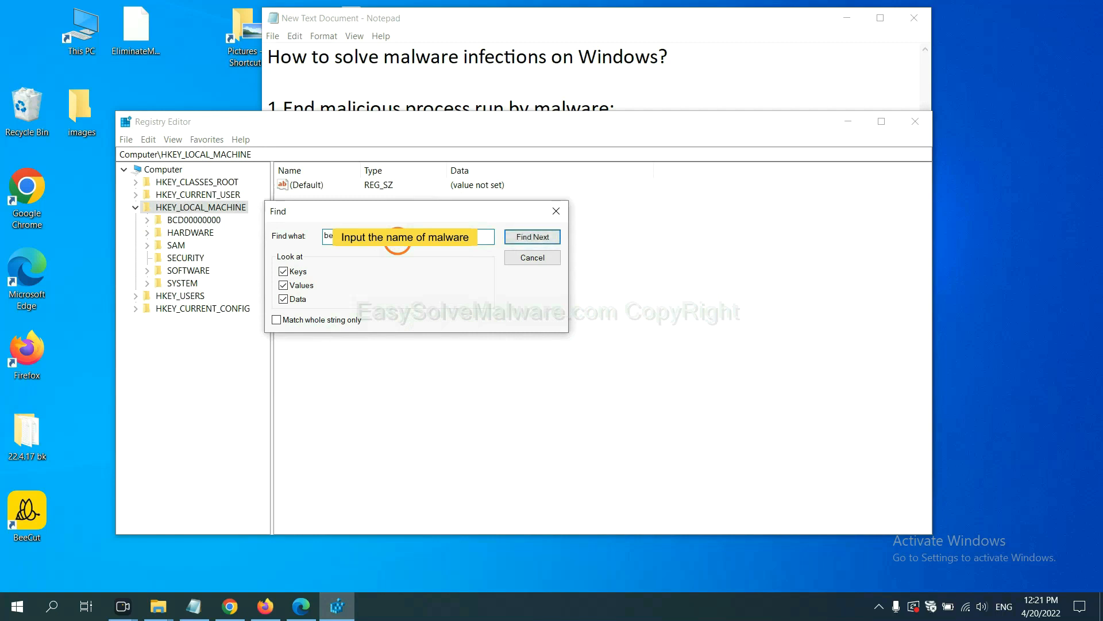
pyautogui.write('beecut')
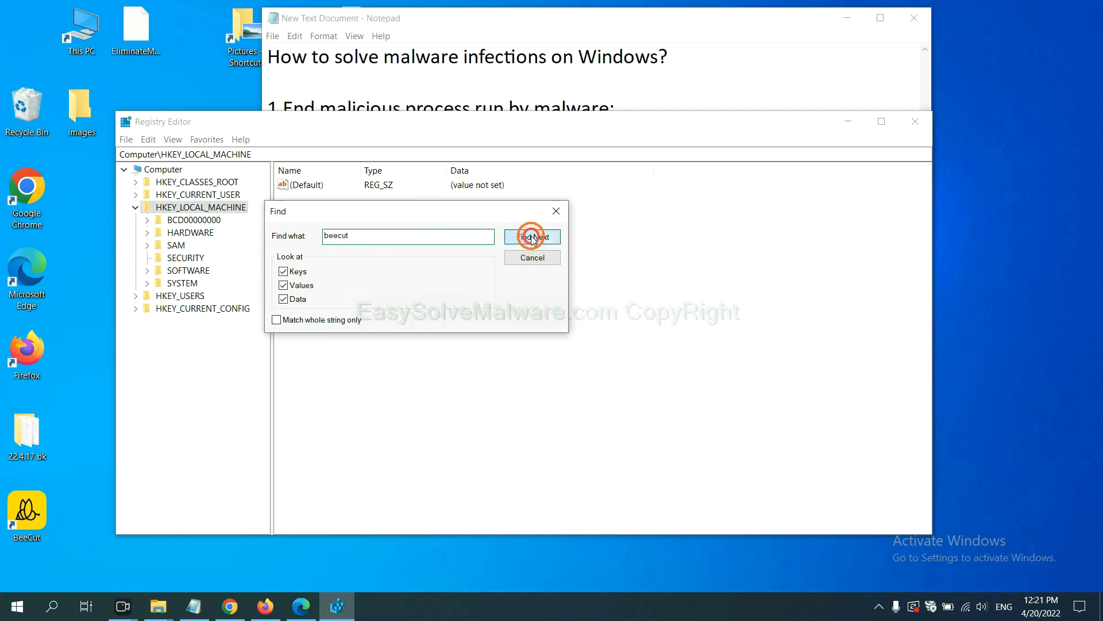
pyautogui.click(532, 235)
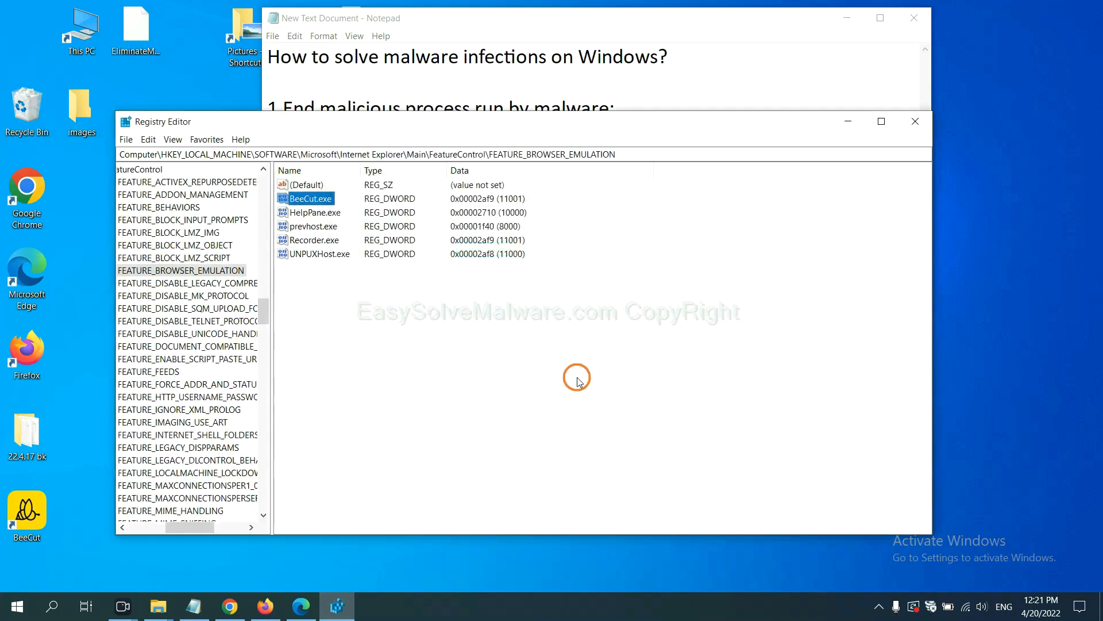
pyautogui.click(178, 527)
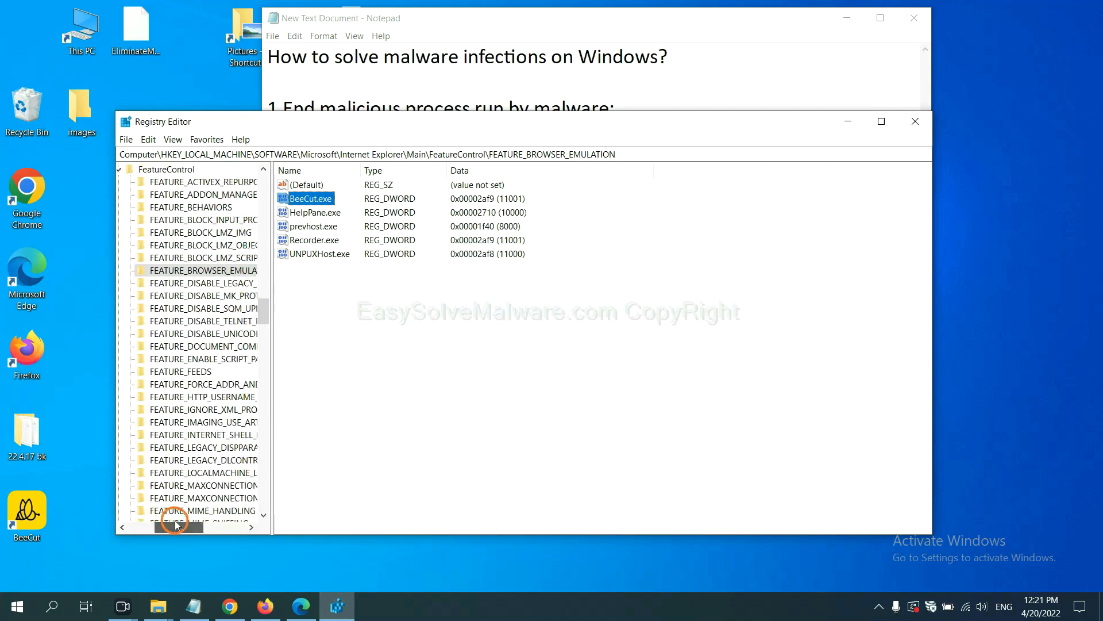
pyautogui.moveTo(302, 350)
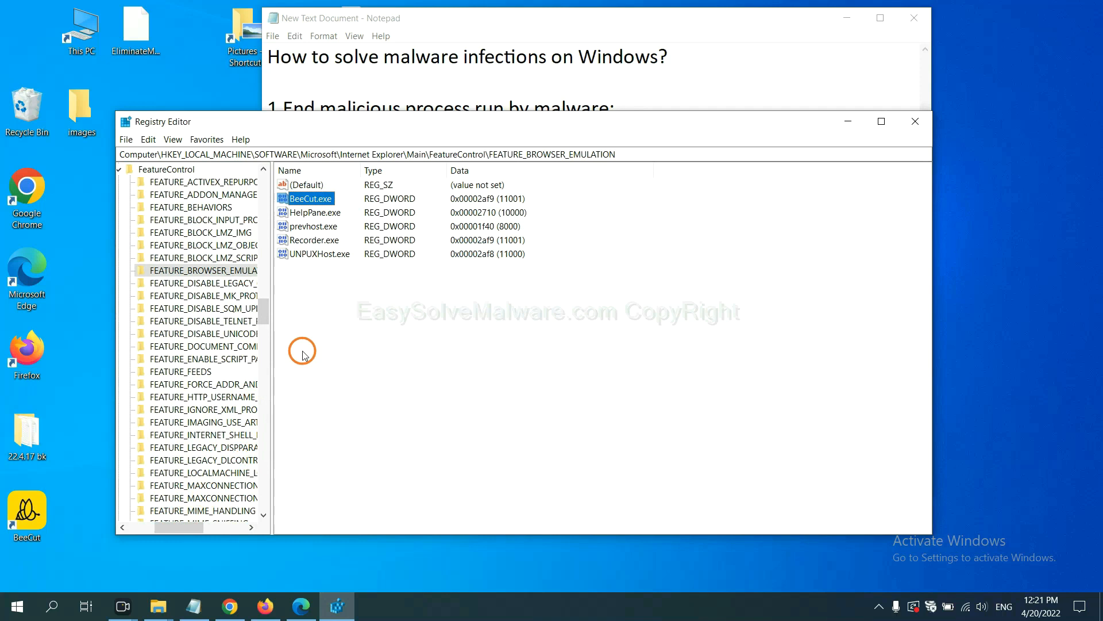
pyautogui.rightClick(219, 270)
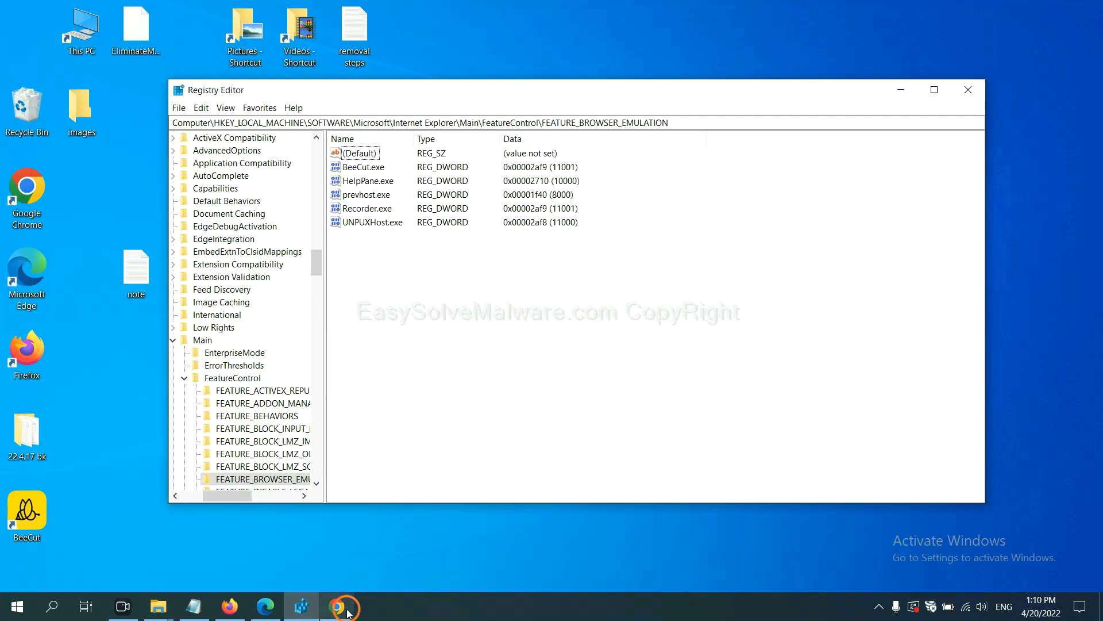
# - Scroll Chrome's EasySolveMalware guide down to its Quick Menu of Windows removal steps
pyautogui.click(343, 605)
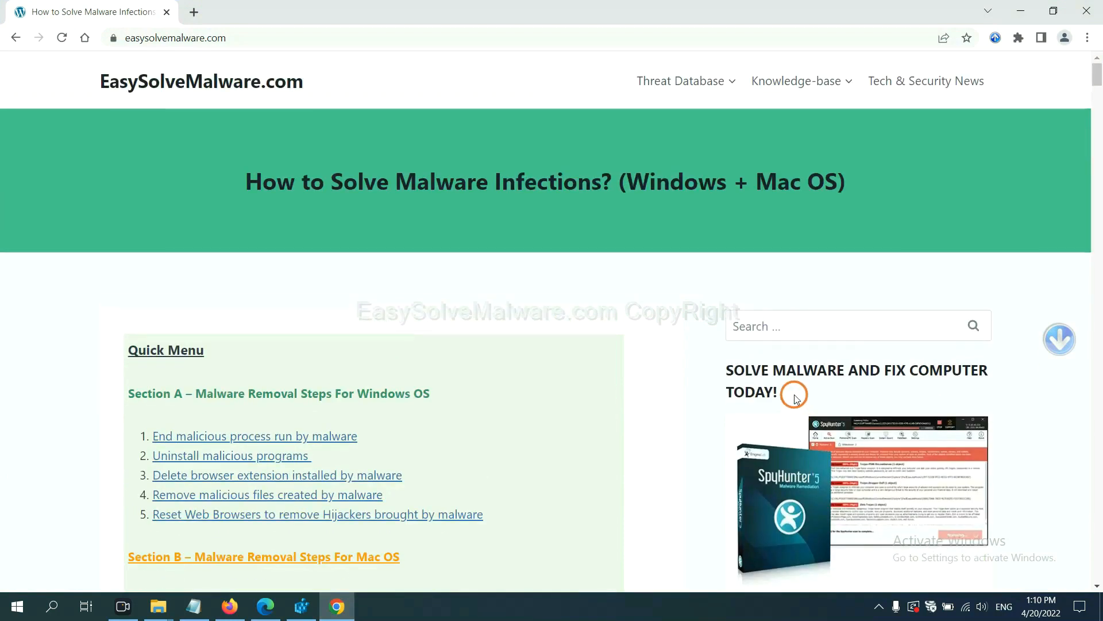
pyautogui.moveTo(207, 91)
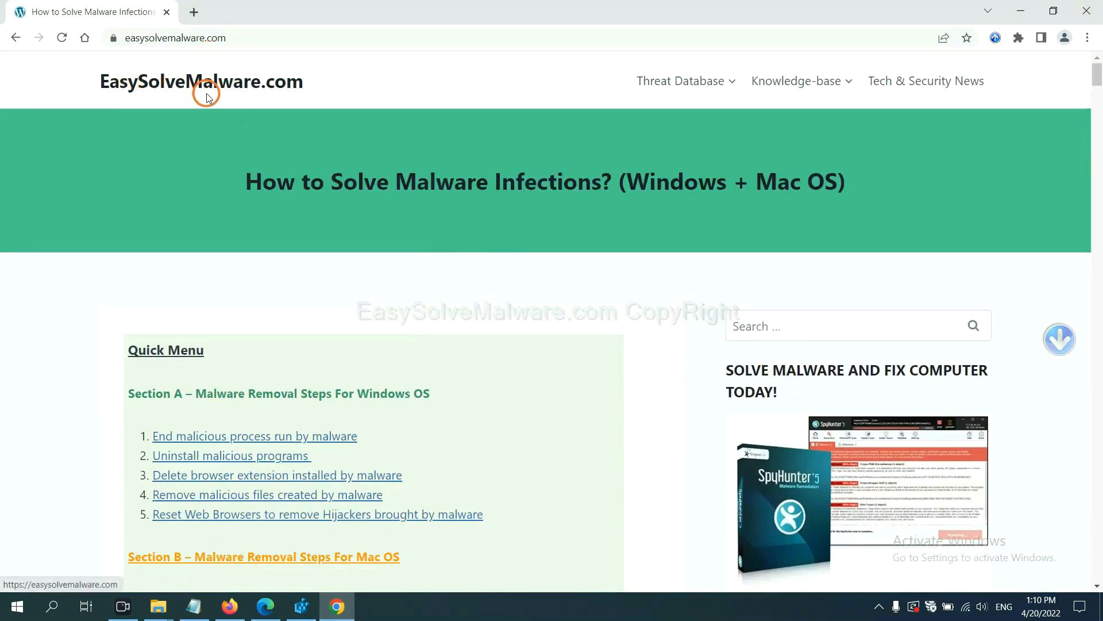
pyautogui.scroll(-3)
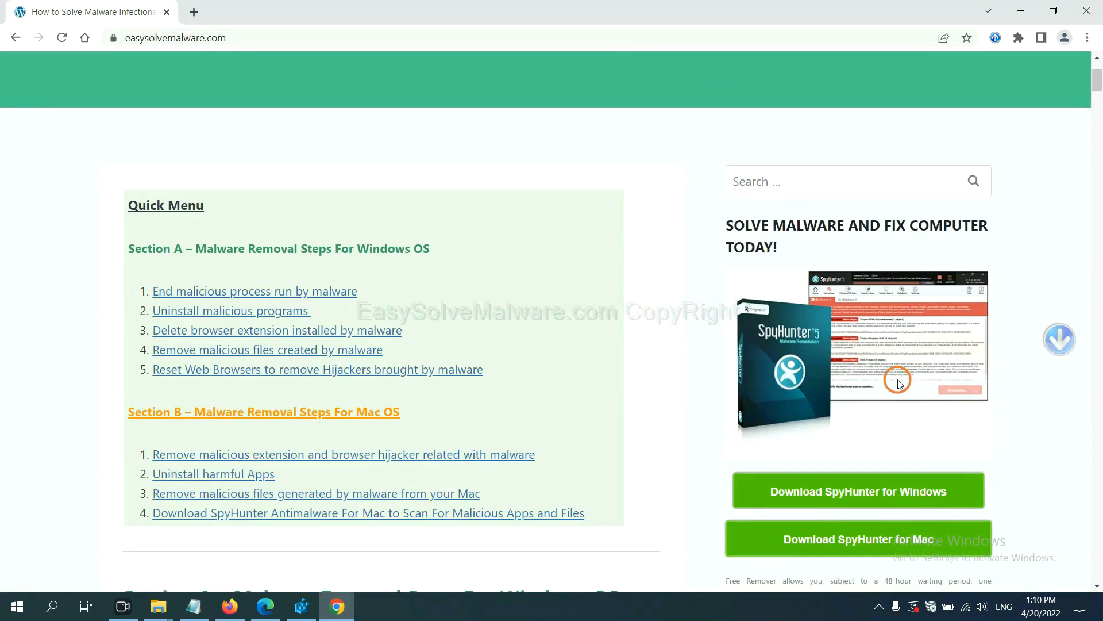
pyautogui.scroll(-3)
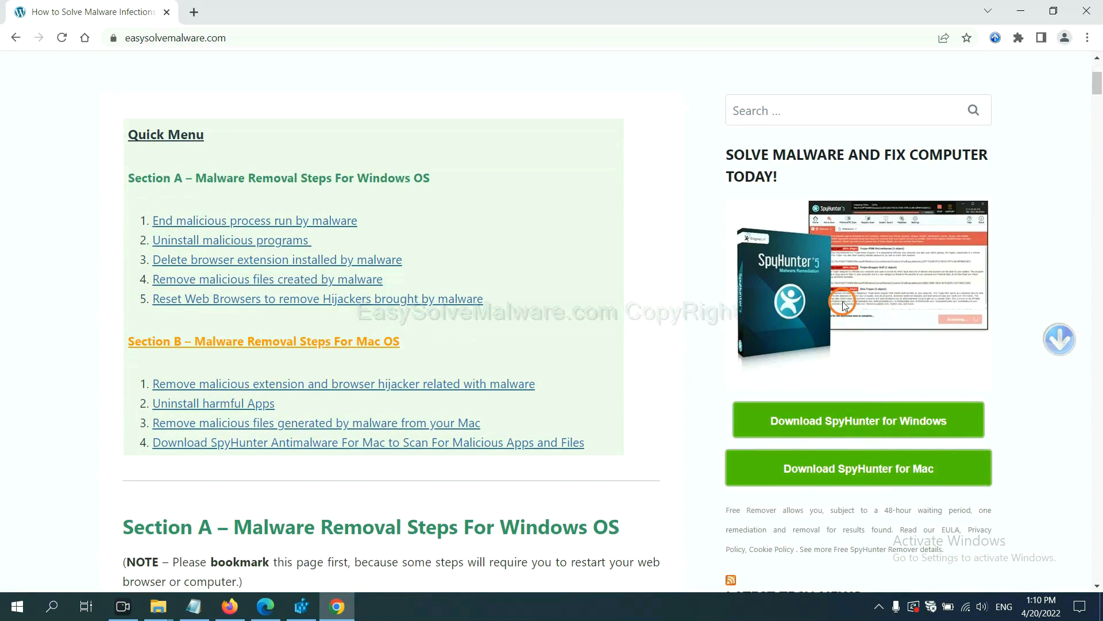
pyautogui.moveTo(869, 447)
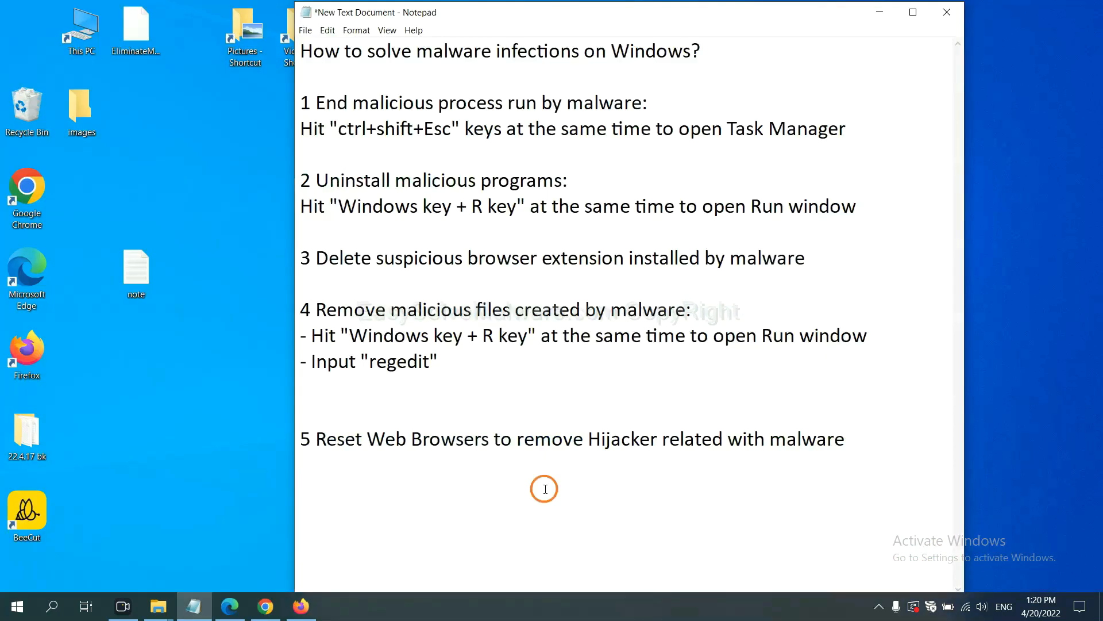
# - Search Chrome settings for 'reset' to reach the restore-defaults prompt, then move to Firefox
pyautogui.click(554, 439)
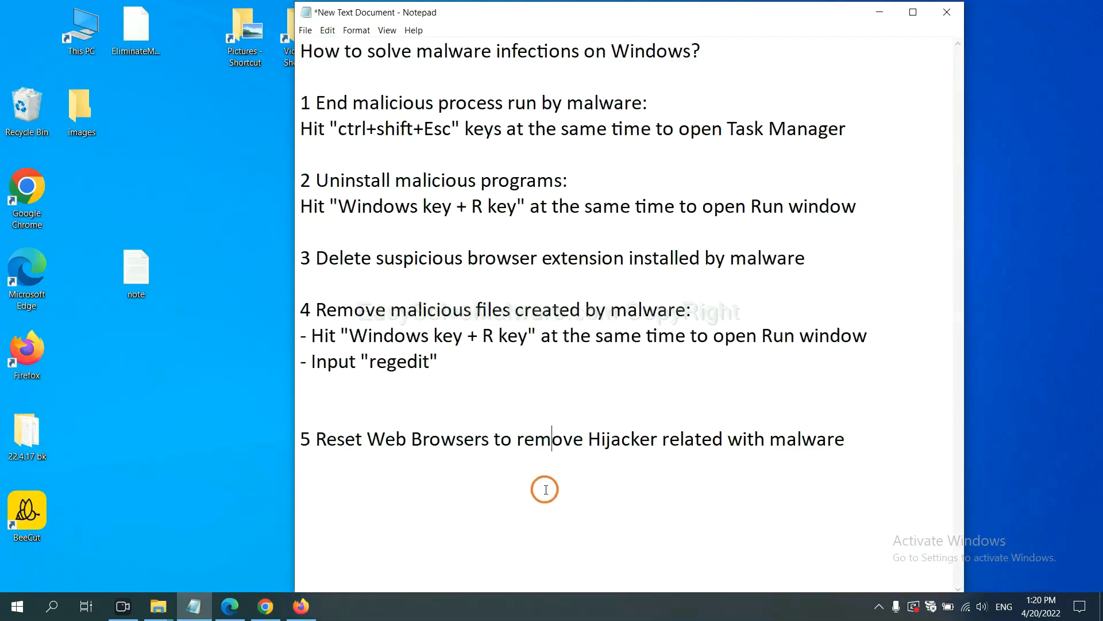
pyautogui.moveTo(300, 567)
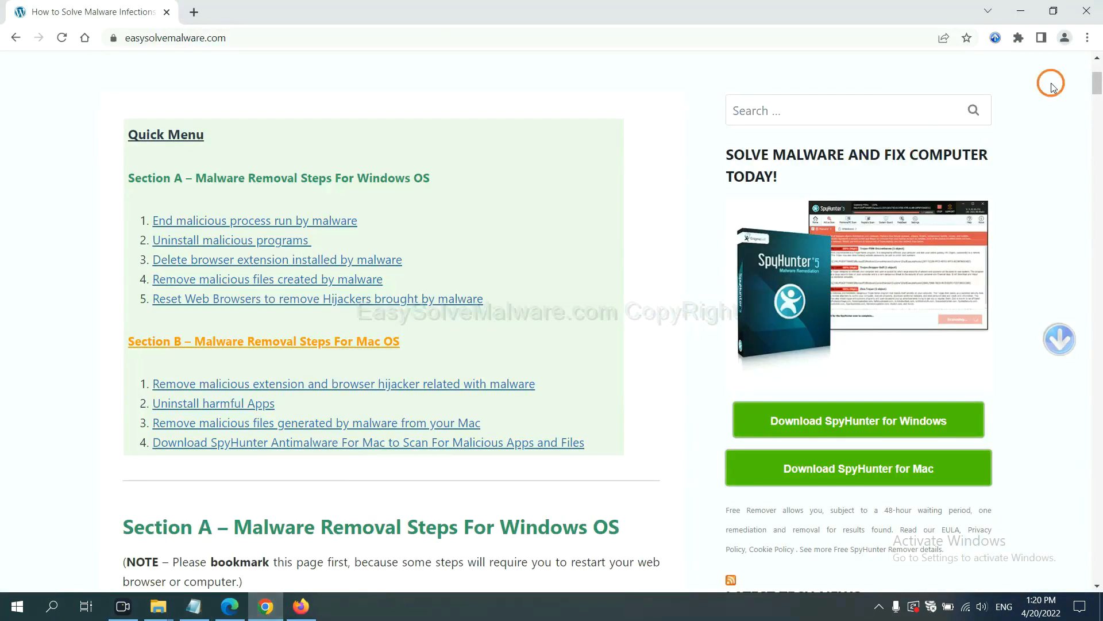
pyautogui.click(1089, 38)
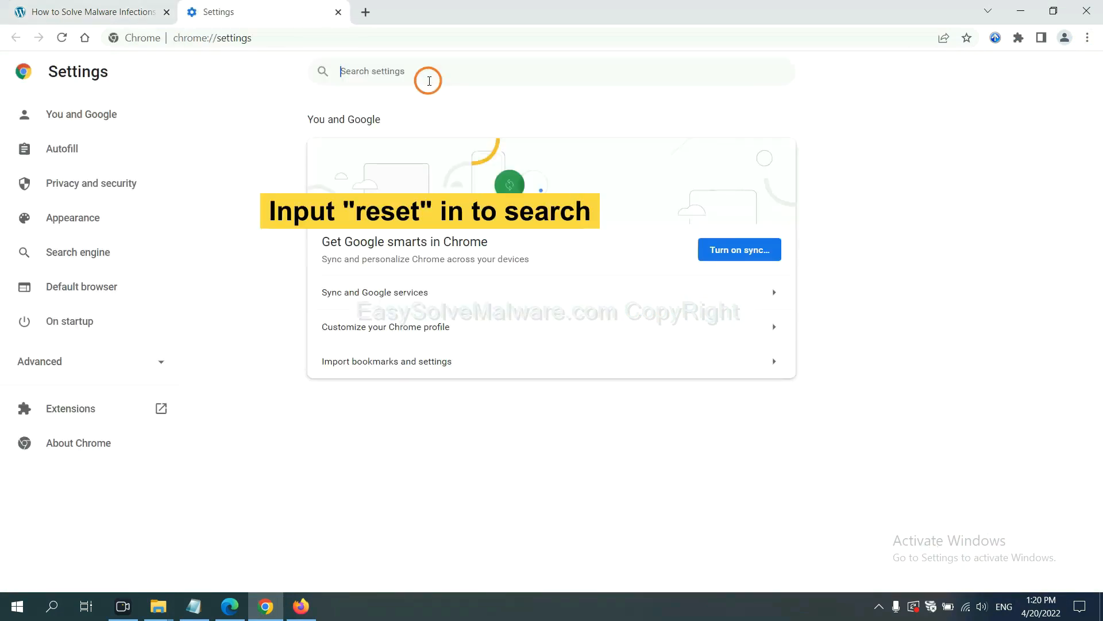
pyautogui.write('reset')
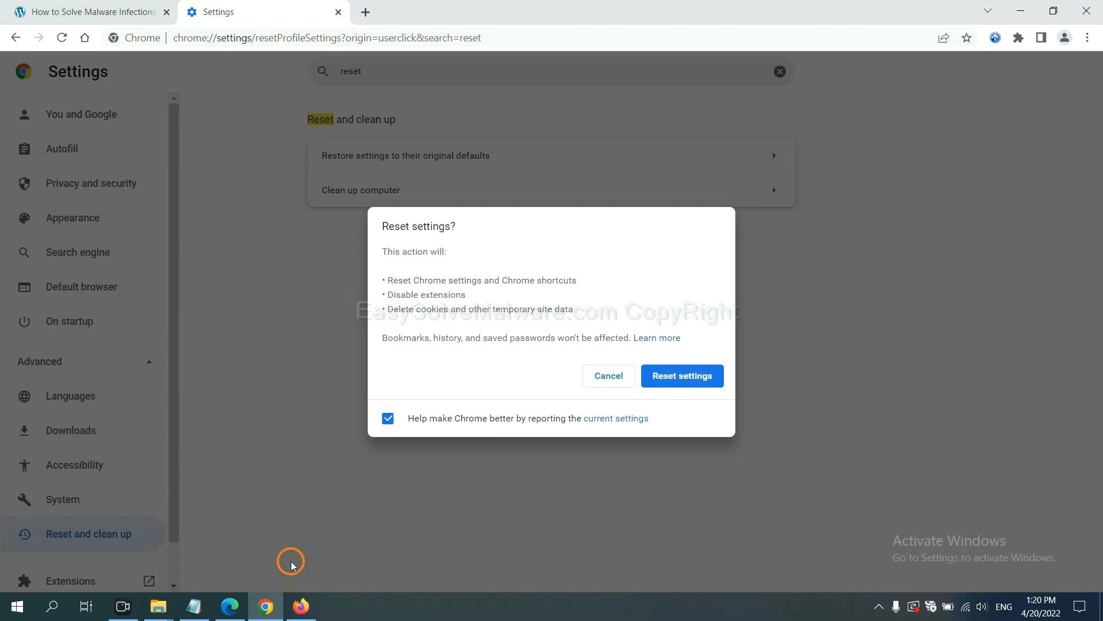
pyautogui.click(301, 605)
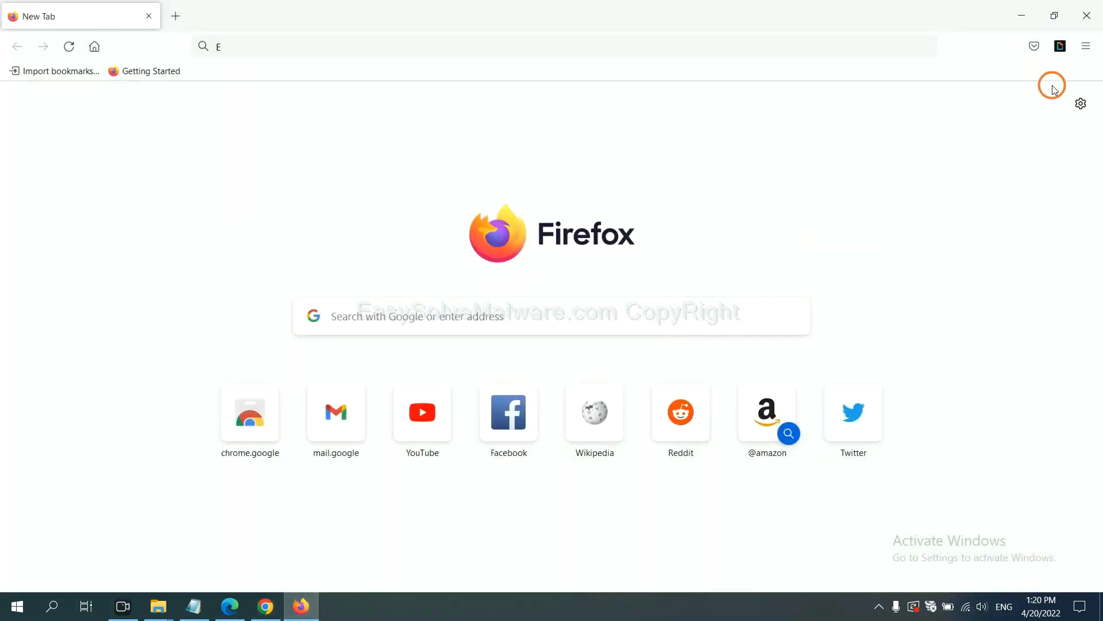
# - Open Firefox's Troubleshooting Information page via Help and choose Refresh Firefox
pyautogui.click(1085, 47)
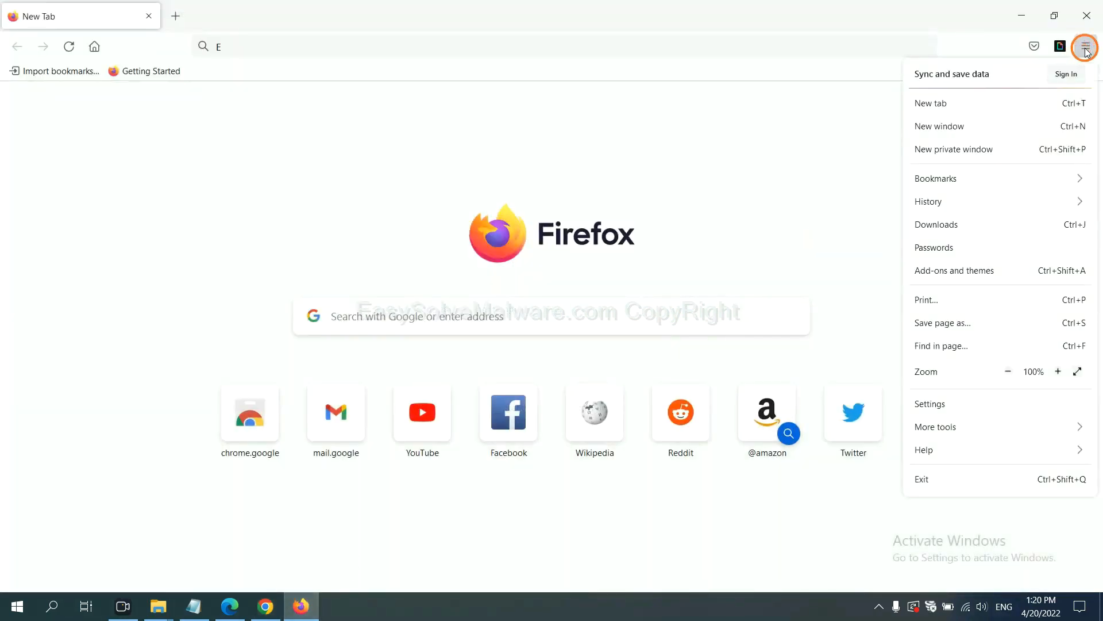
pyautogui.moveTo(946, 435)
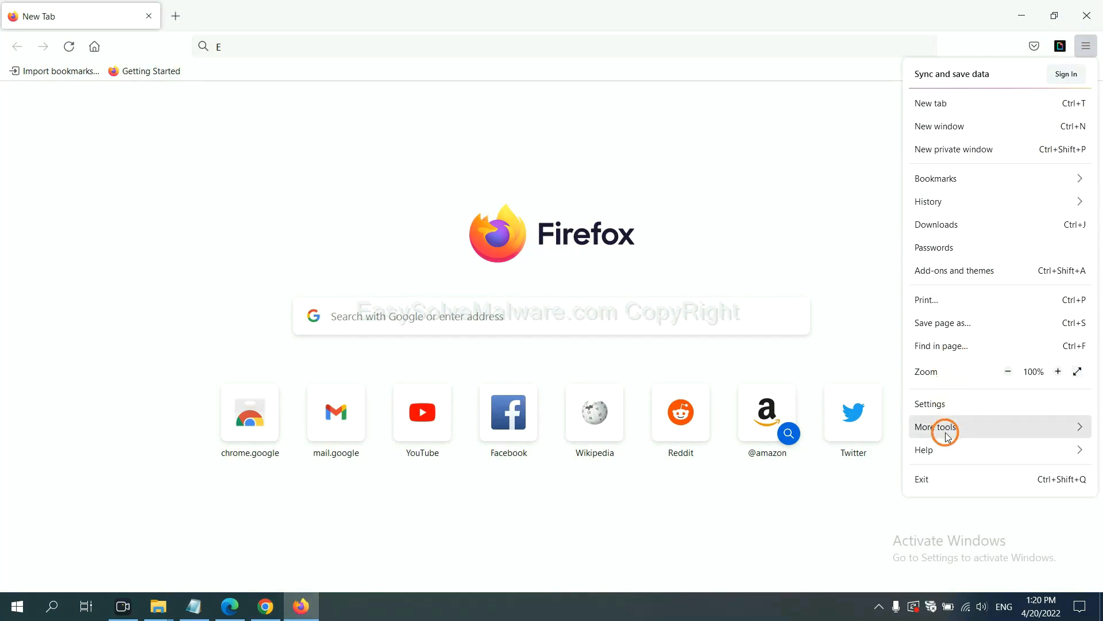
pyautogui.click(924, 449)
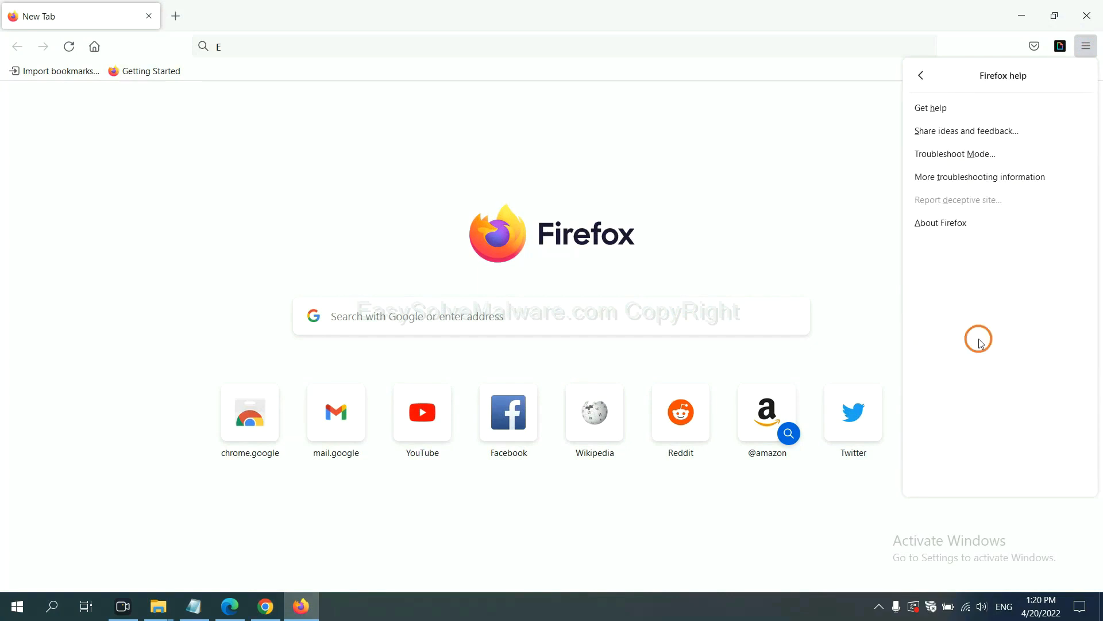
pyautogui.moveTo(969, 176)
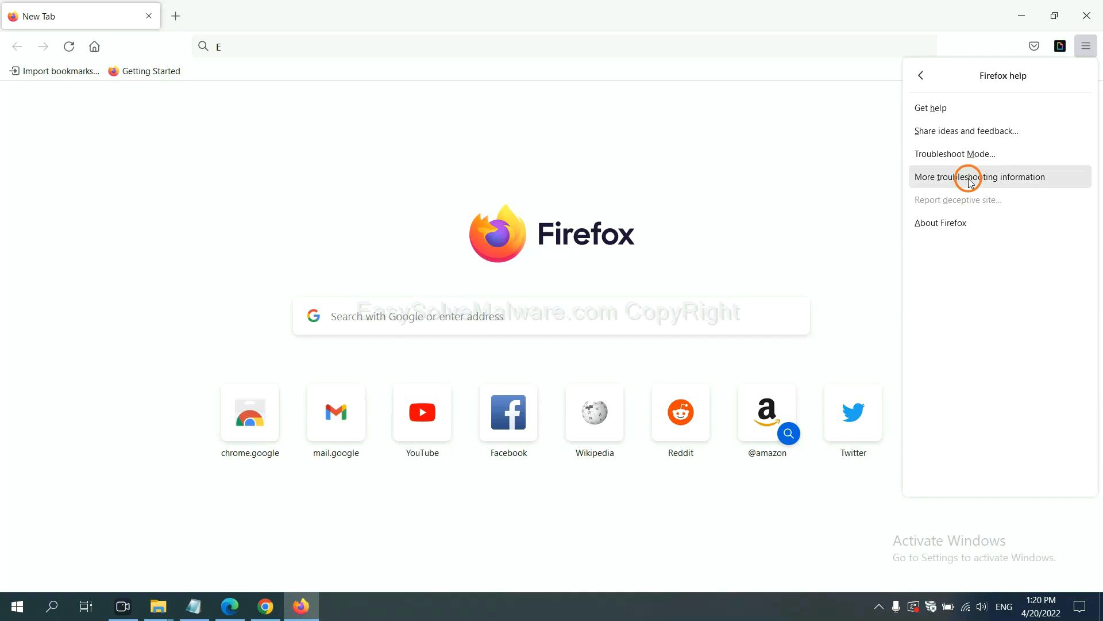
pyautogui.click(980, 176)
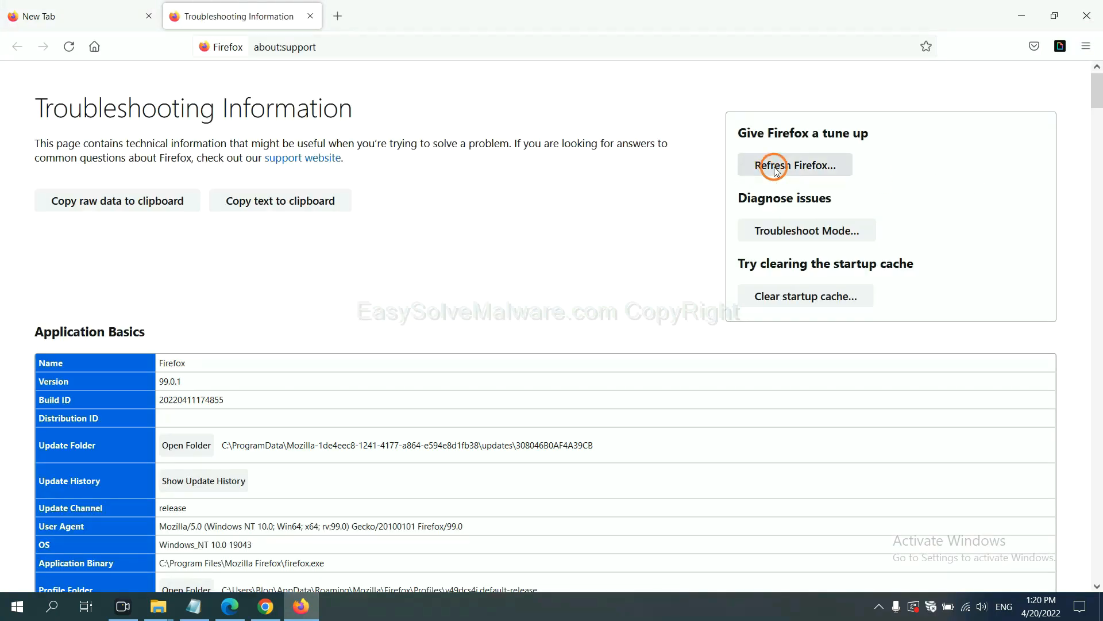
pyautogui.click(794, 165)
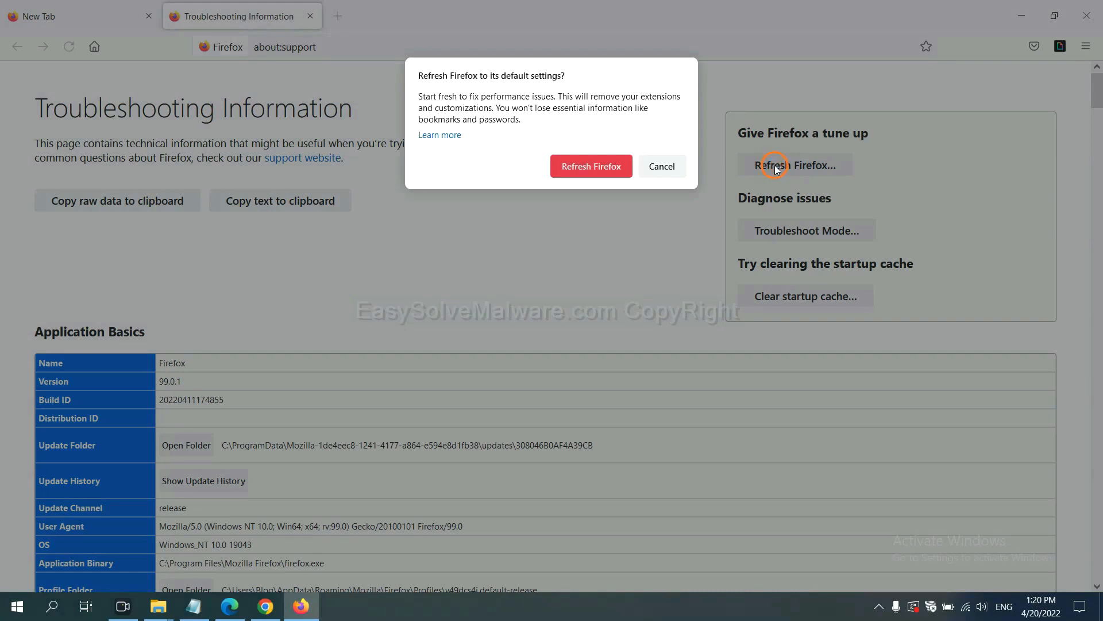
pyautogui.moveTo(282, 480)
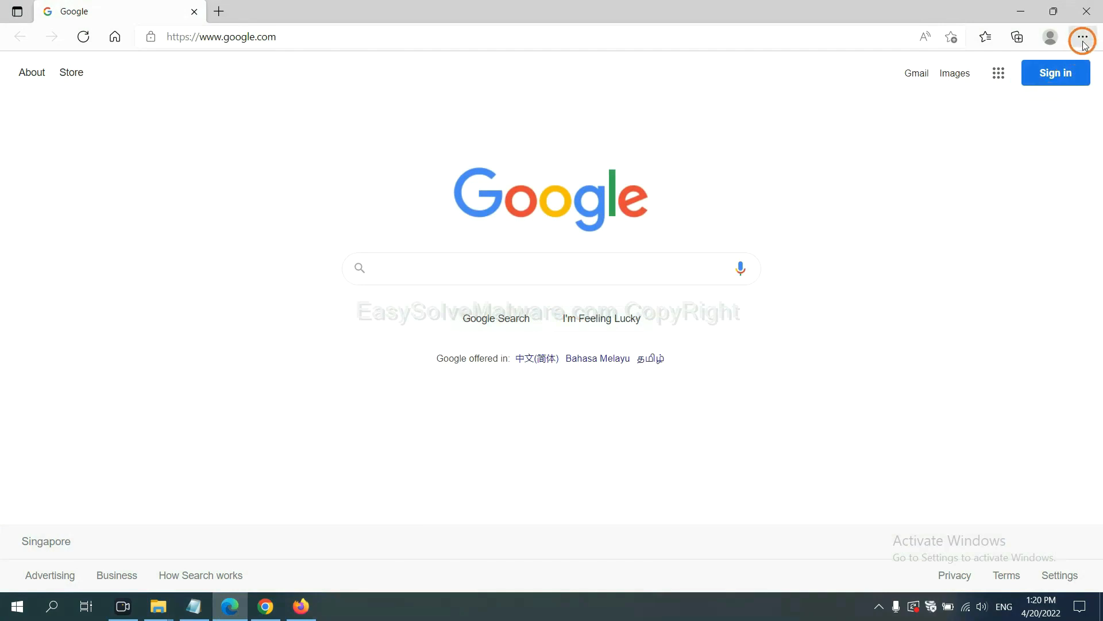
# - Search Edge settings for 'reset' and choose Restore settings to their default values
pyautogui.click(1082, 37)
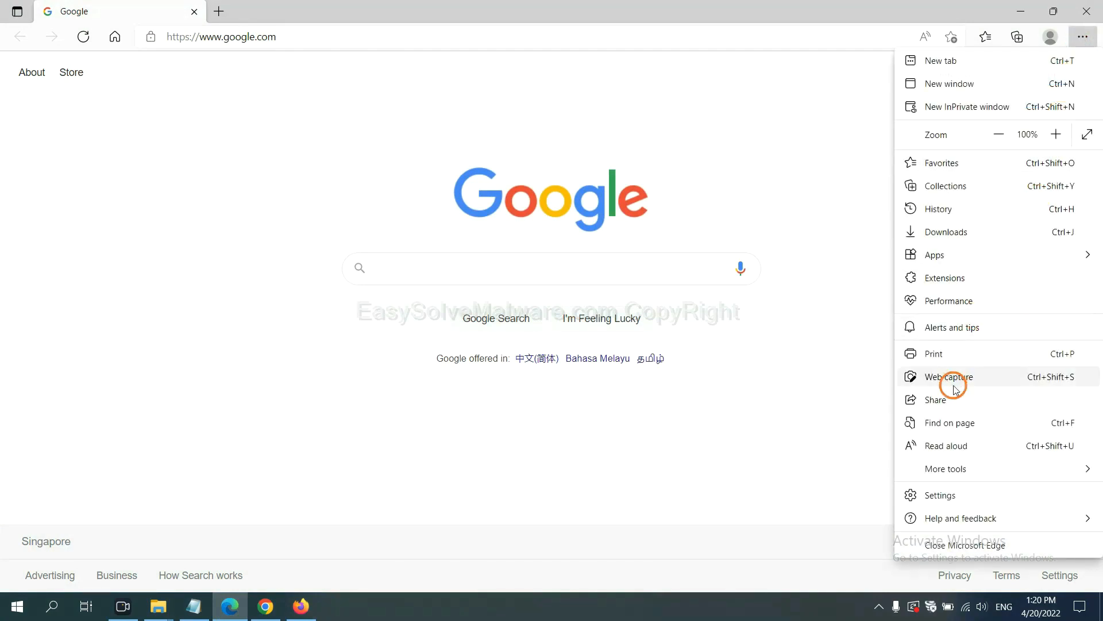
pyautogui.click(938, 495)
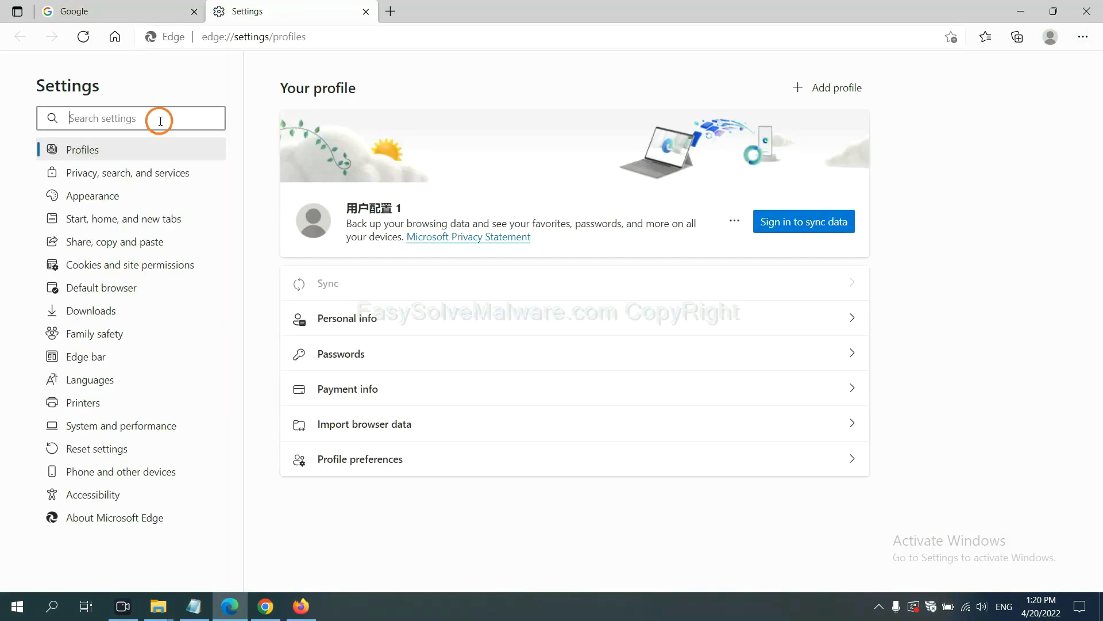
pyautogui.write('re')
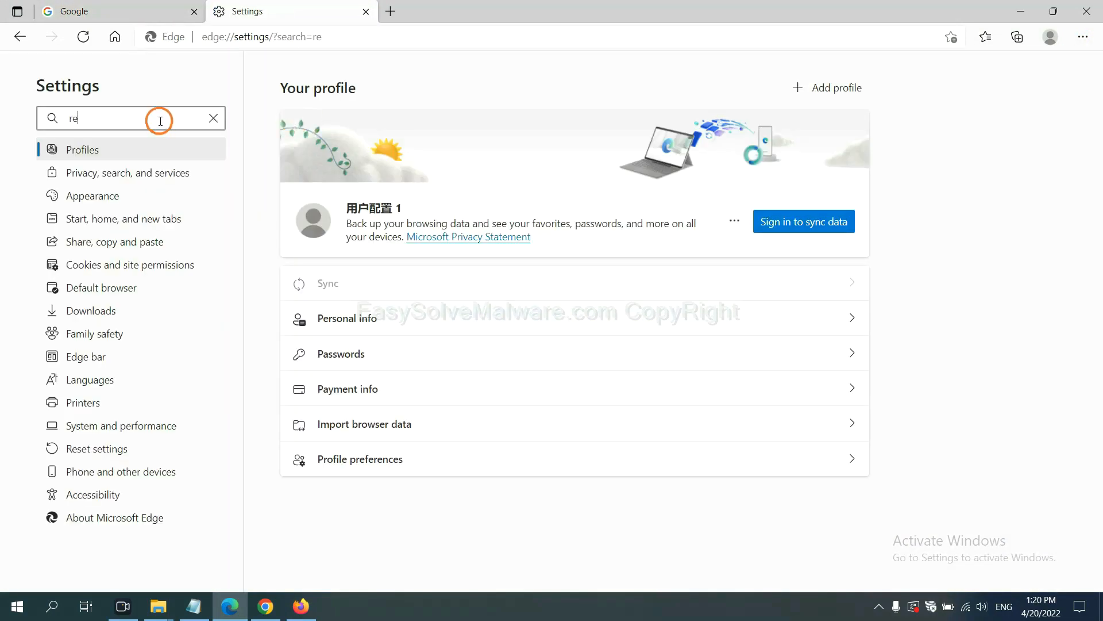
pyautogui.write('set')
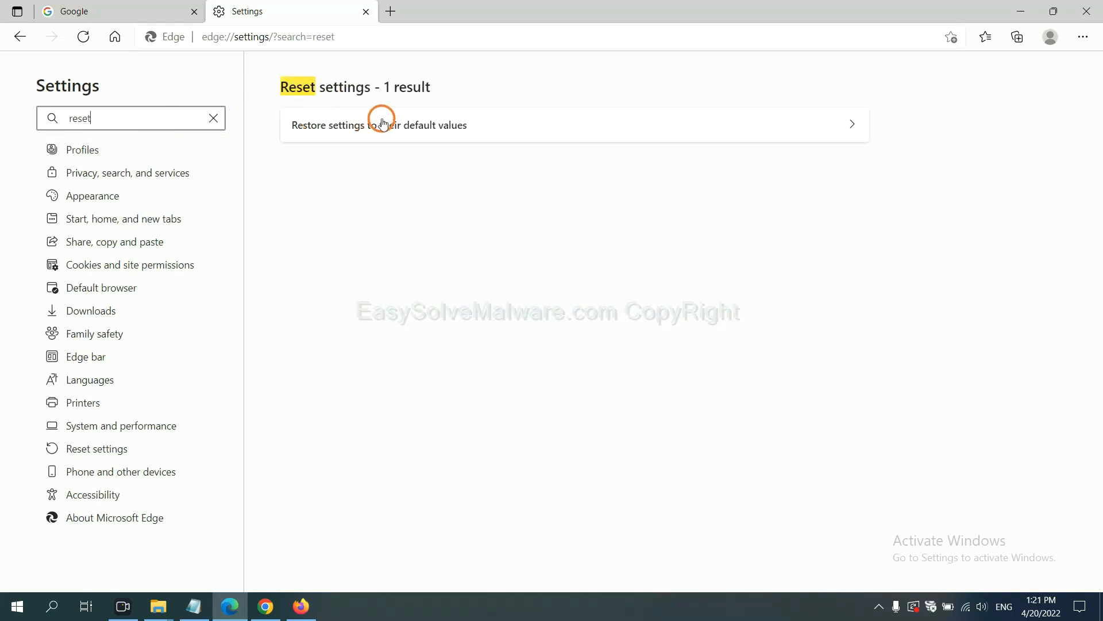
pyautogui.click(379, 125)
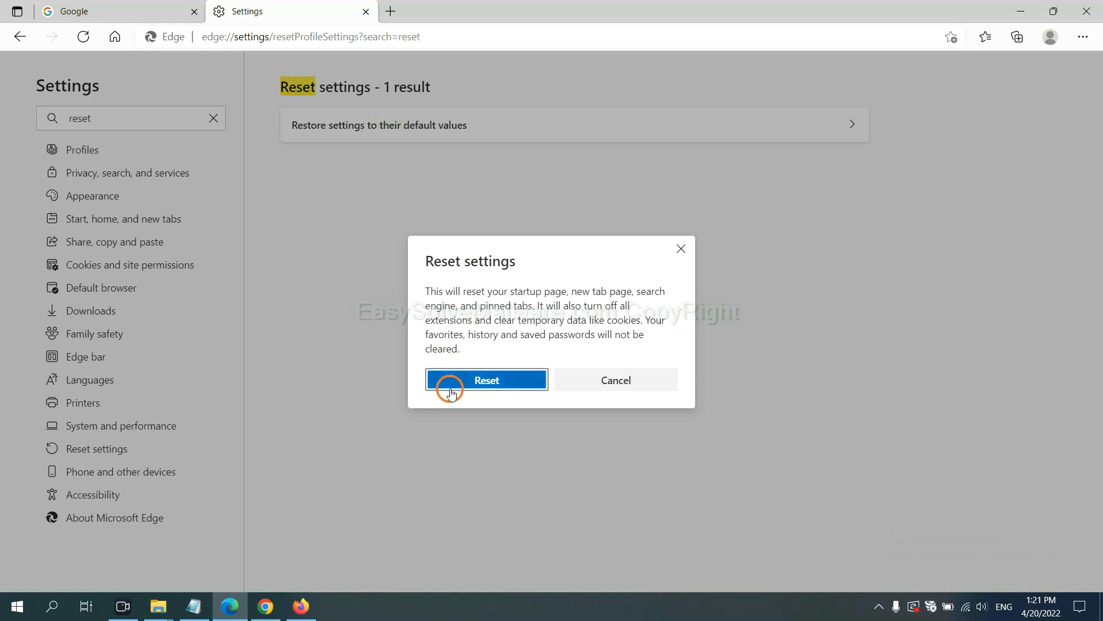
pyautogui.moveTo(621, 454)
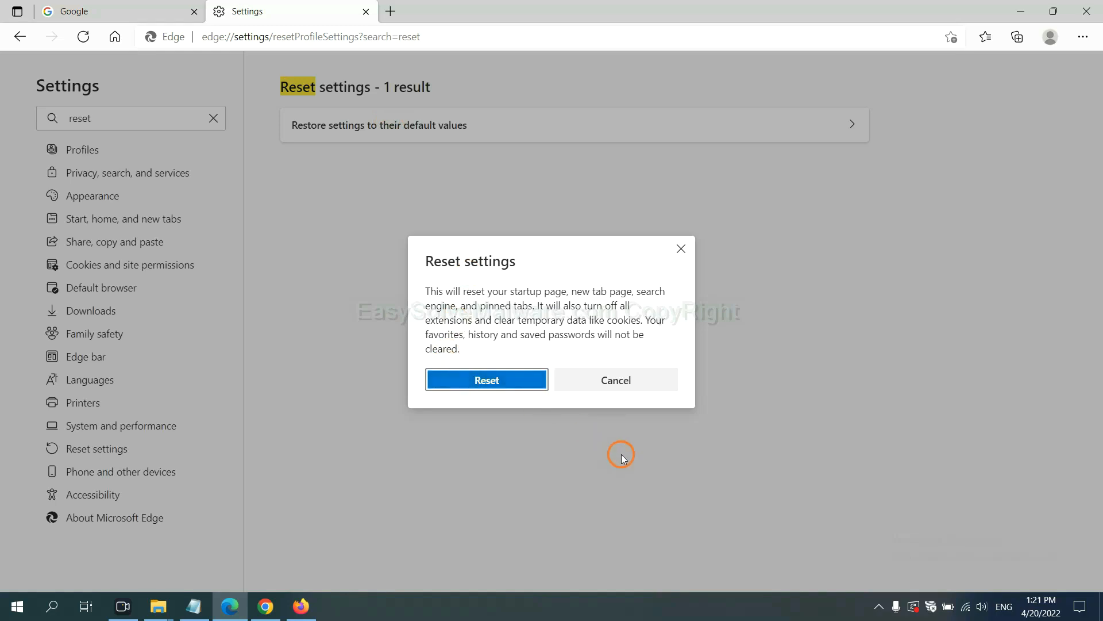